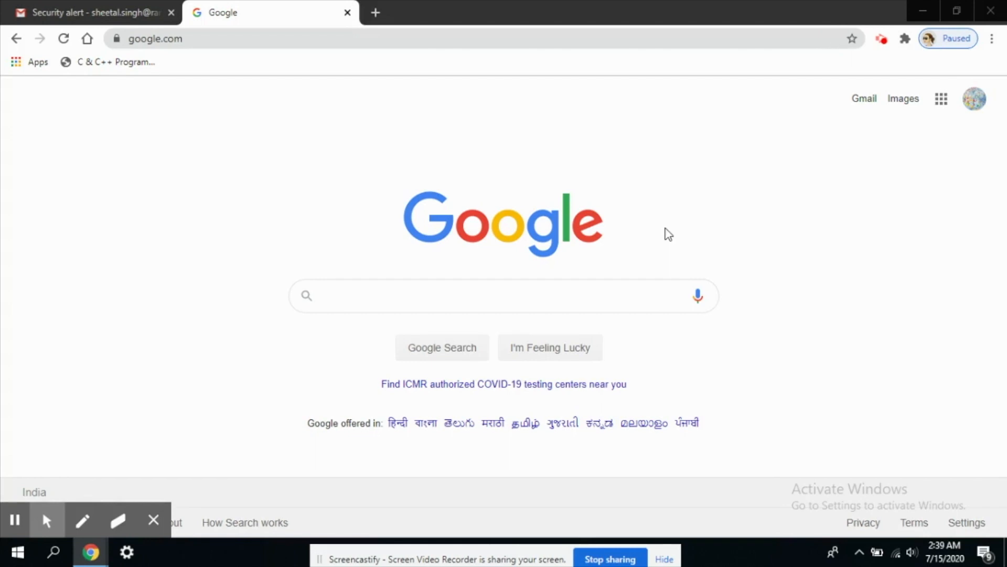
pyautogui.moveTo(676, 232)
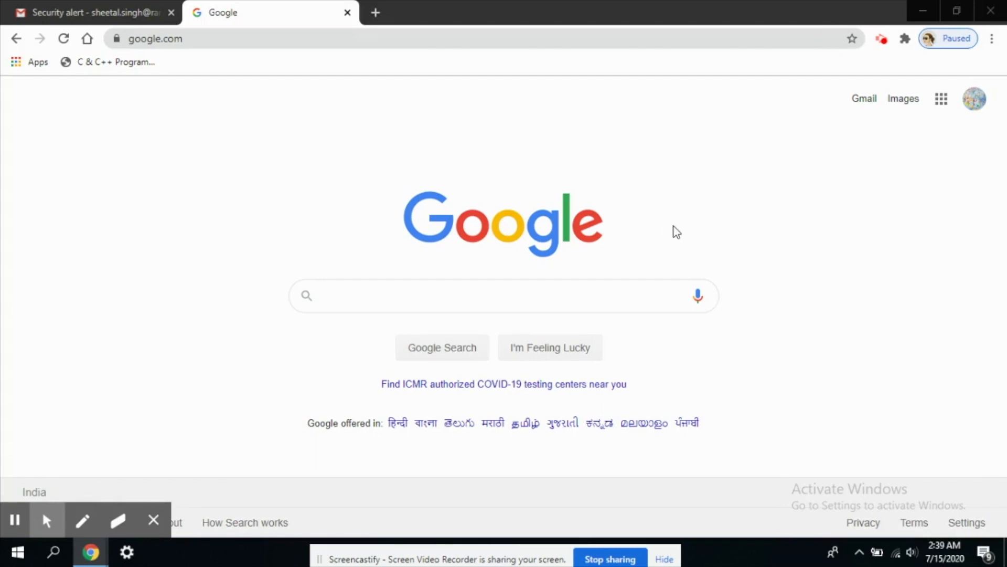
pyautogui.moveTo(758, 279)
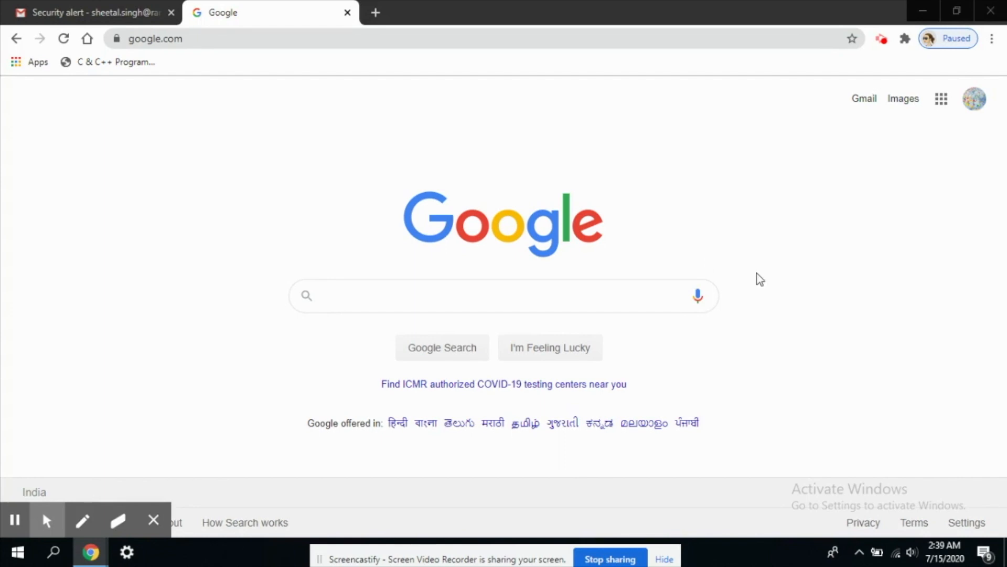
pyautogui.moveTo(942, 99)
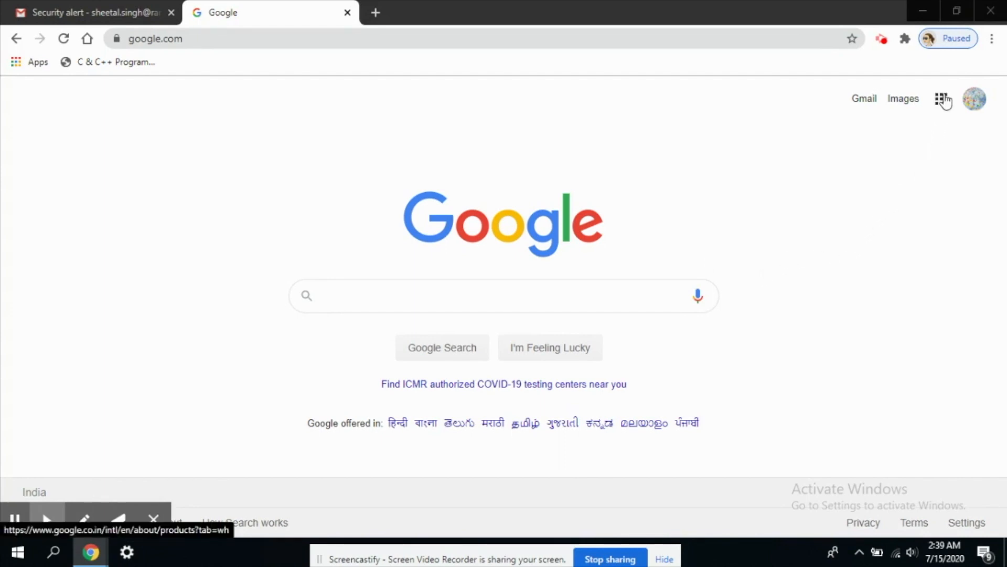
# Open the Google apps launcher on google.com and scroll down to Classroom
pyautogui.click(942, 98)
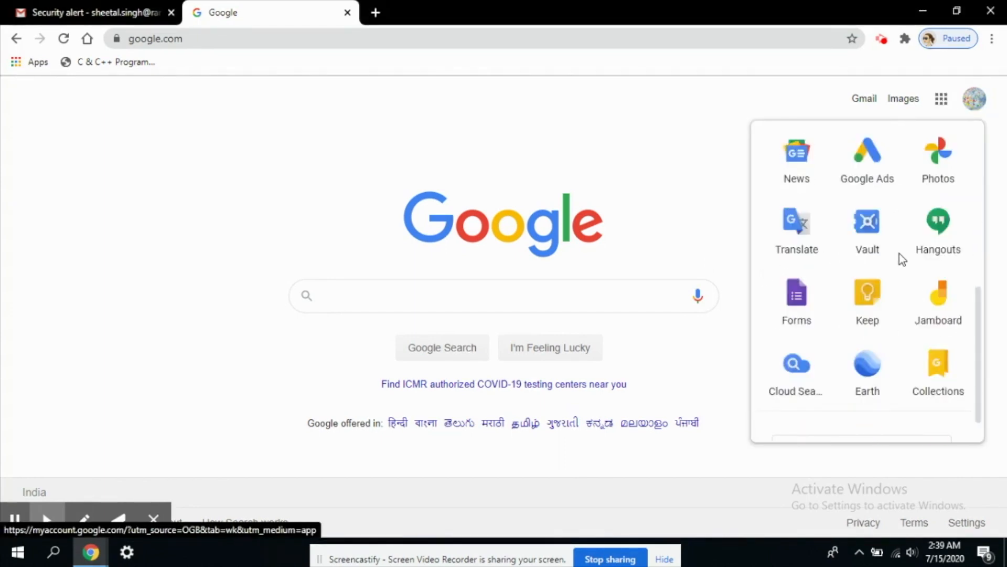
pyautogui.scroll(-3)
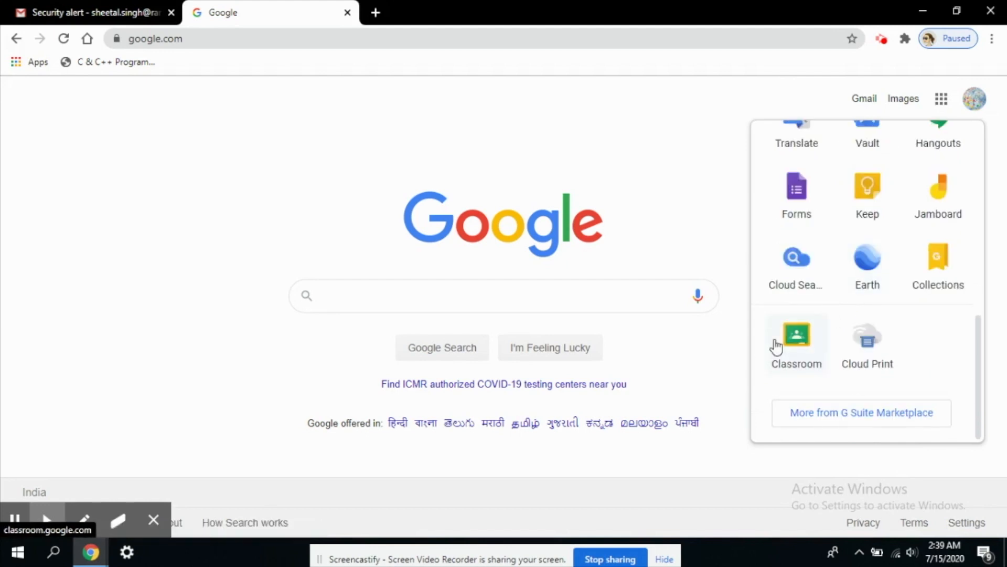
# Launch Google Classroom and open the Test class card to show its Stream
pyautogui.click(795, 334)
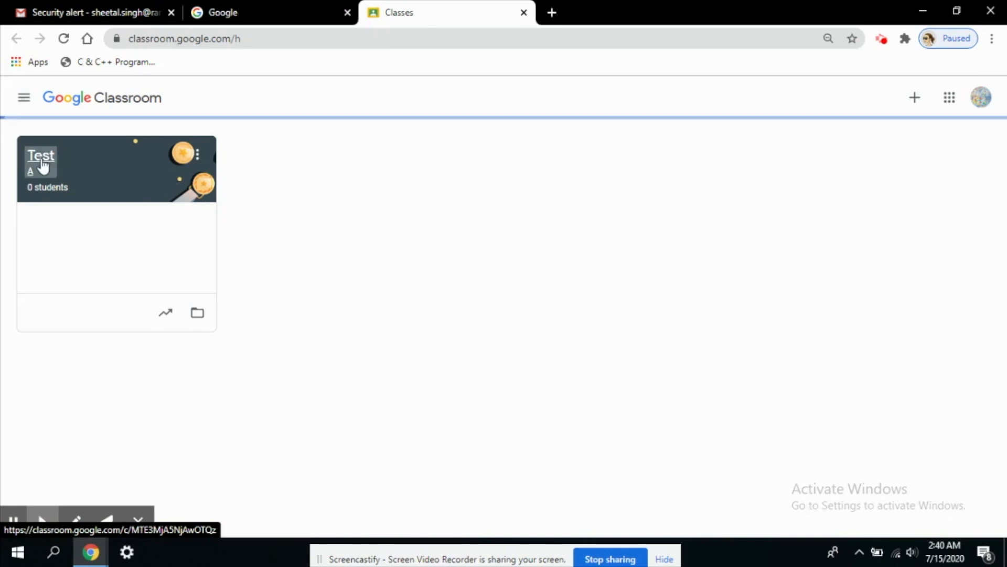
pyautogui.click(40, 155)
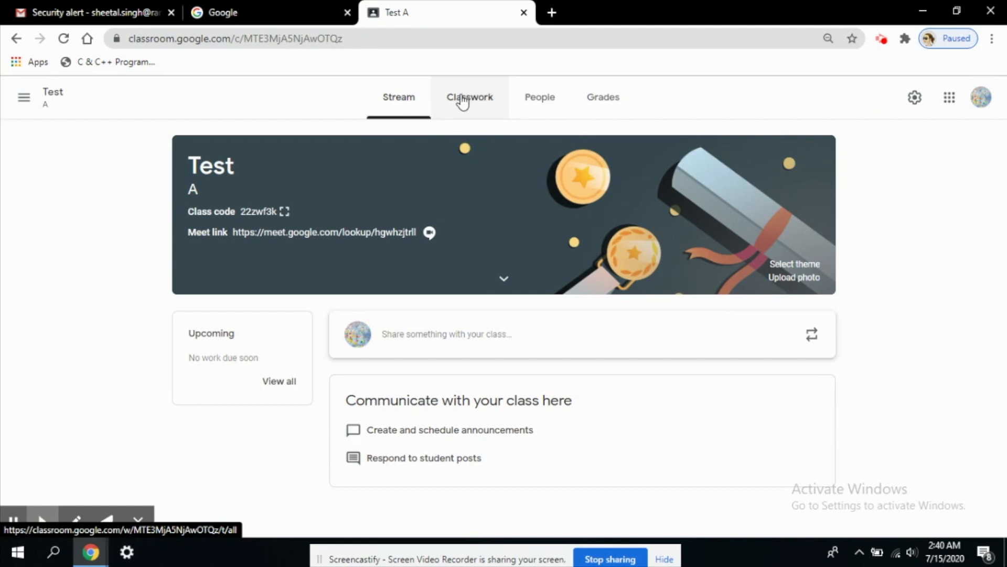
pyautogui.moveTo(305, 229)
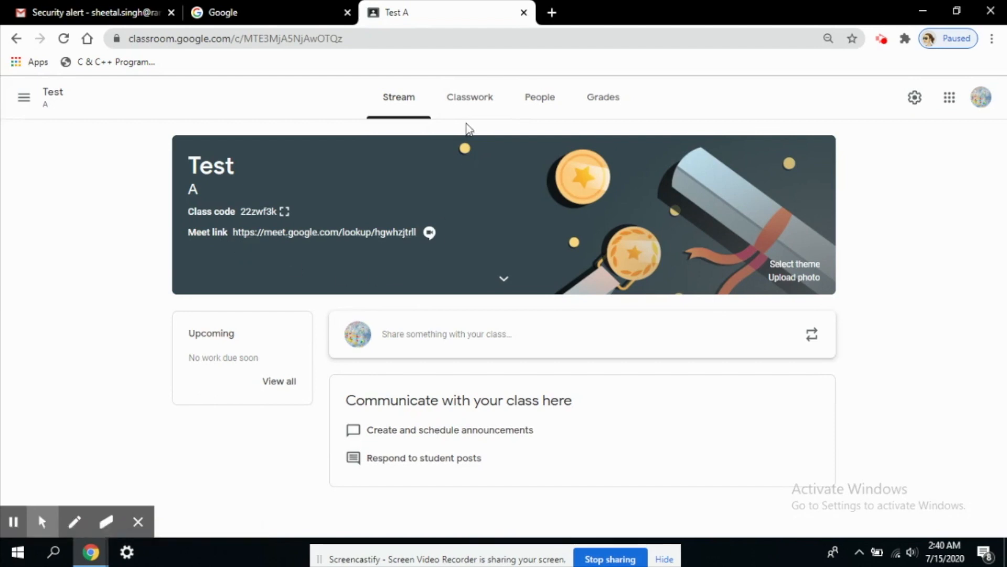
# Switch to the Test class's Classwork page and start its Meet video meeting
pyautogui.click(470, 97)
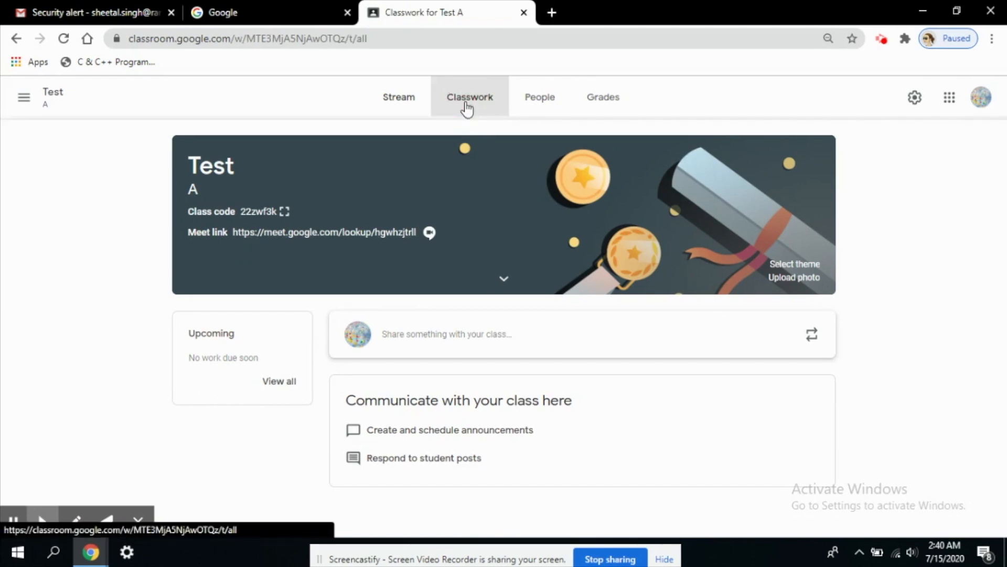
pyautogui.click(469, 98)
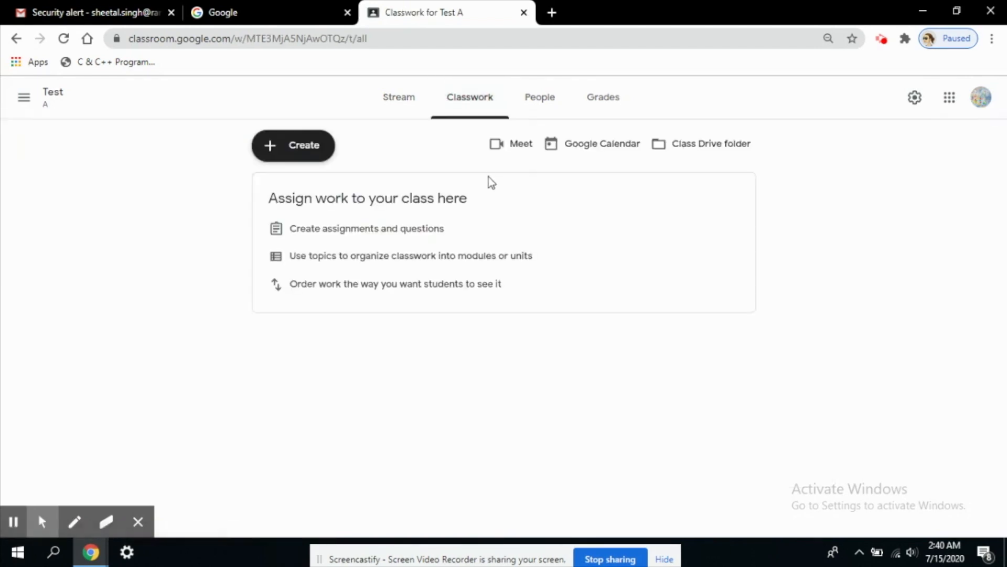
pyautogui.moveTo(520, 160)
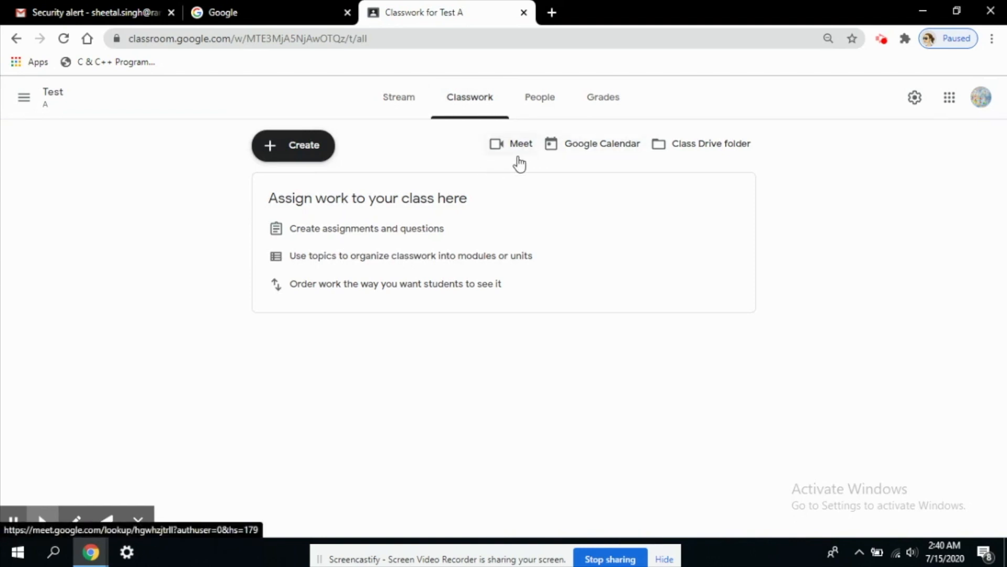
pyautogui.moveTo(513, 162)
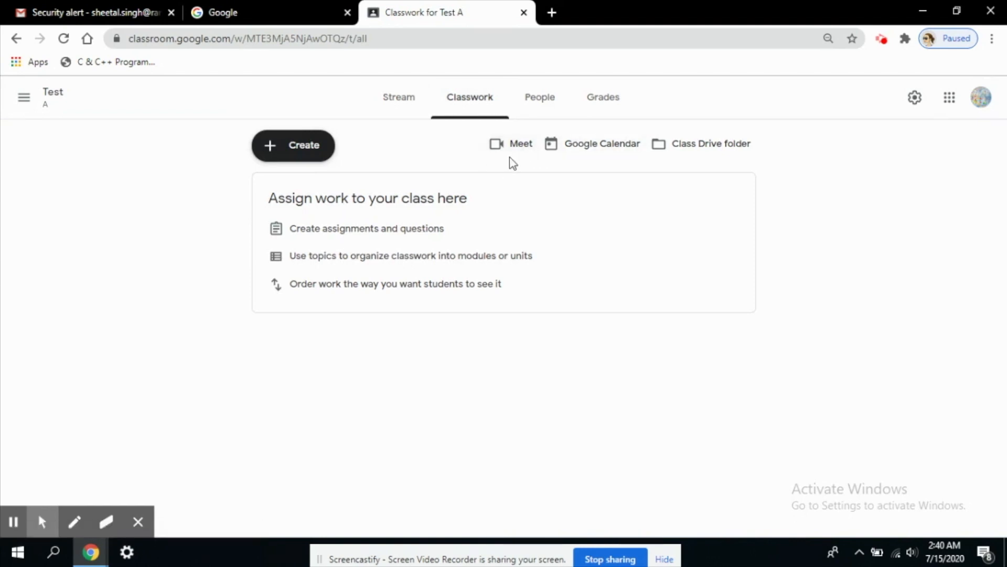
pyautogui.moveTo(510, 154)
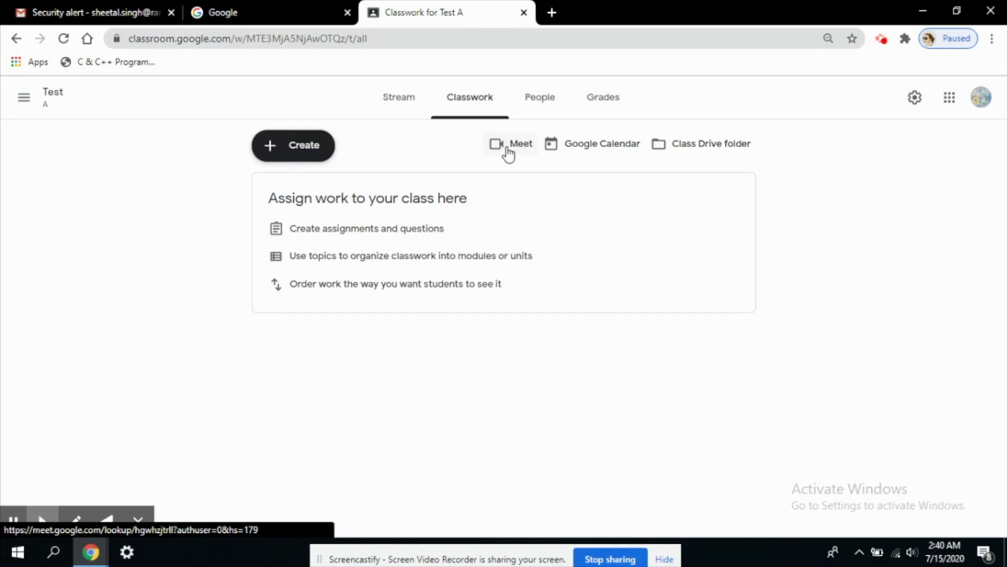
pyautogui.click(521, 143)
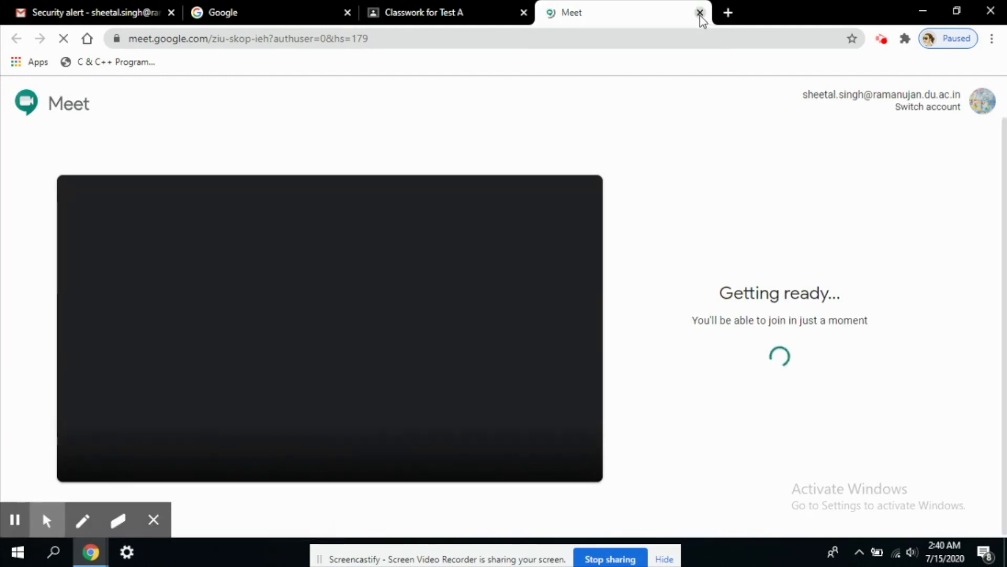
# Close the Google Meet tab to return to Test A's Classwork page
pyautogui.click(700, 12)
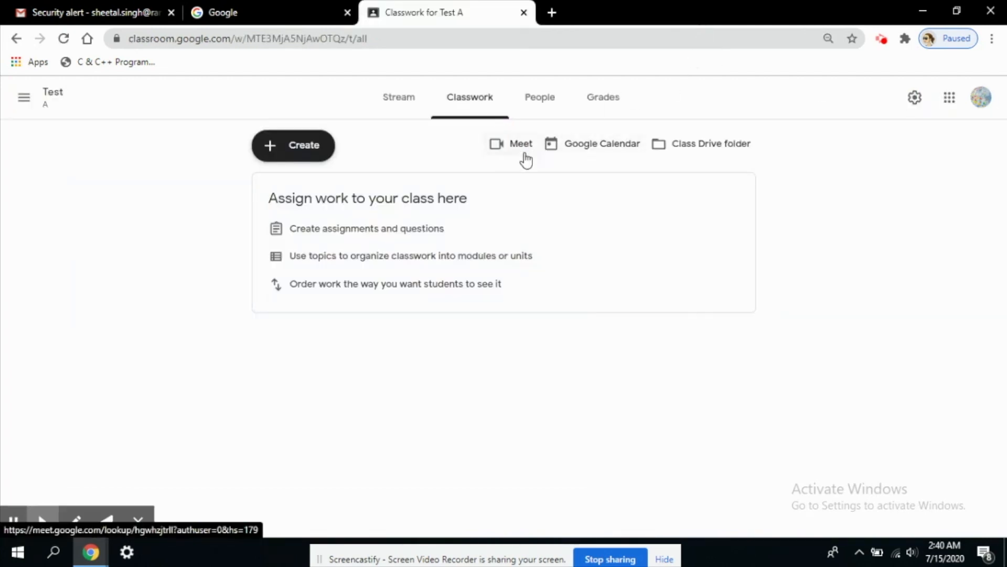
pyautogui.moveTo(510, 143)
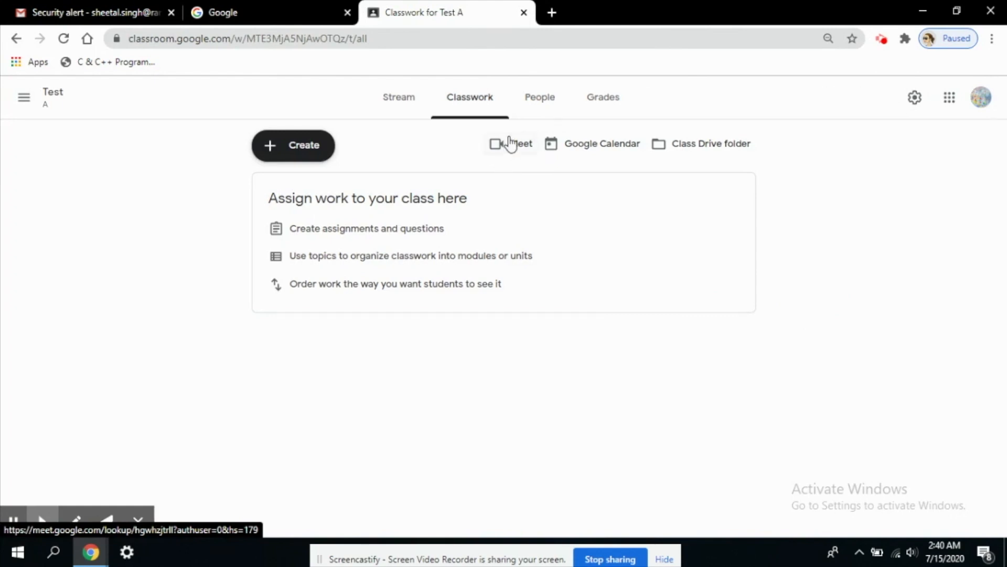
pyautogui.moveTo(584, 178)
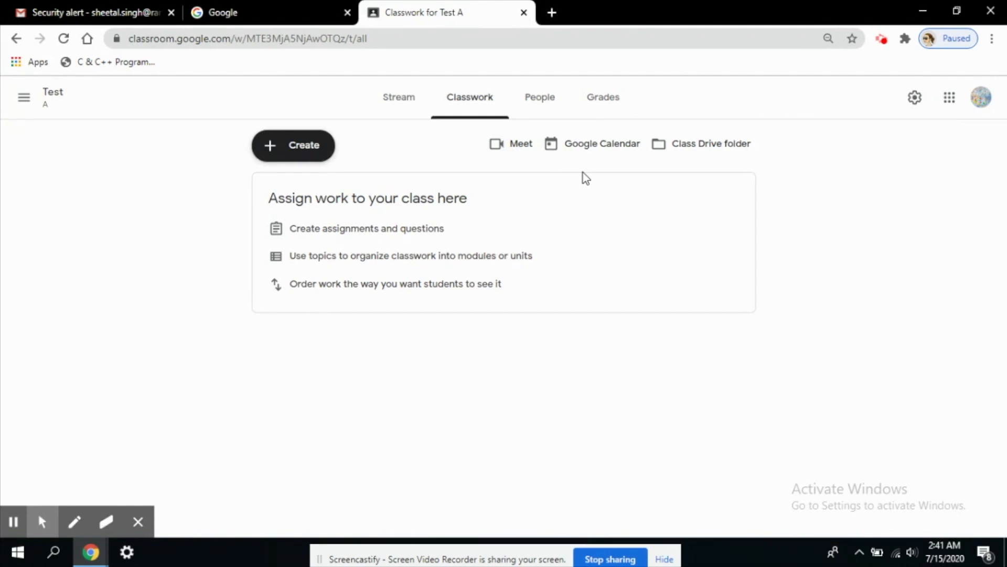
pyautogui.moveTo(925, 129)
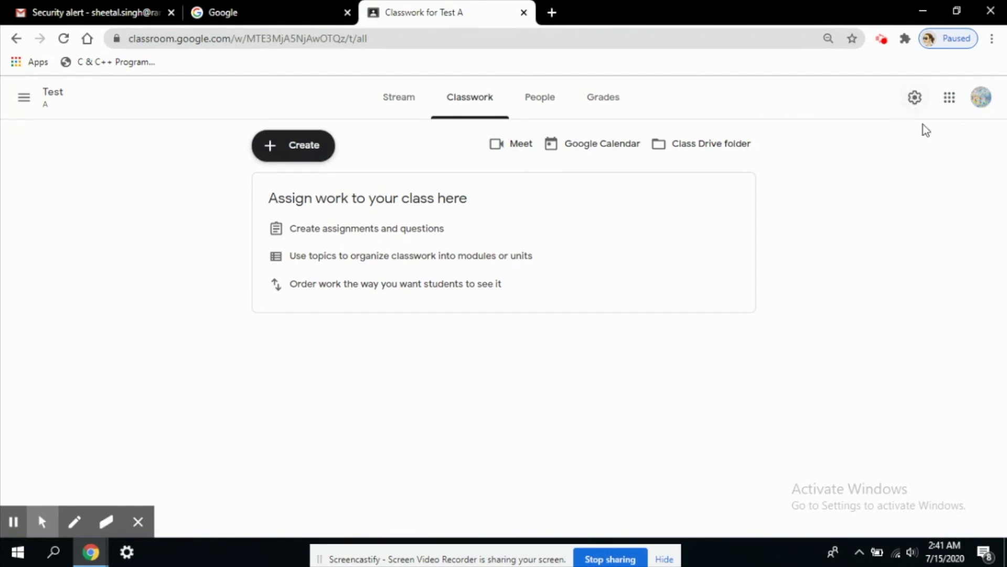
pyautogui.moveTo(915, 97)
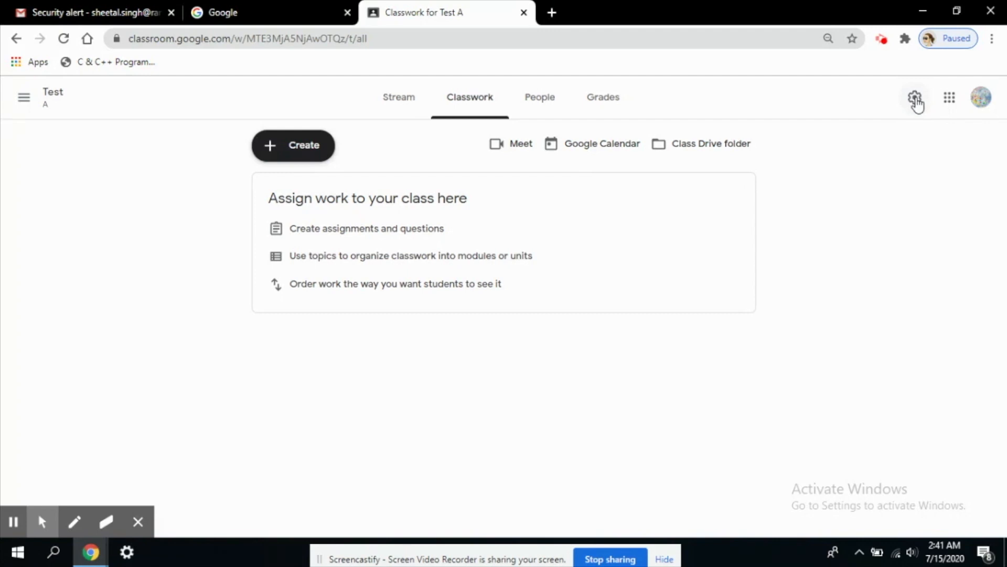
pyautogui.moveTo(918, 96)
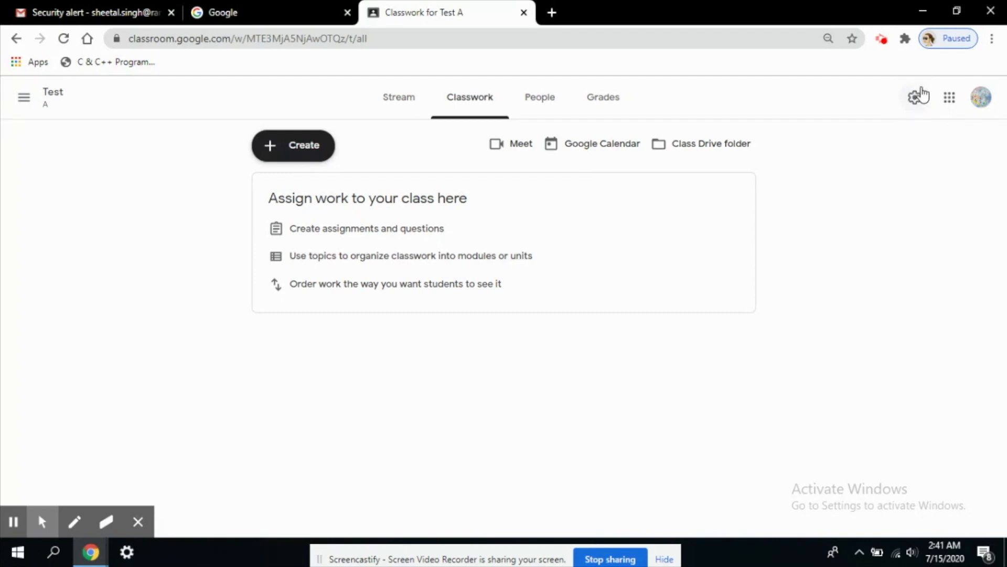
pyautogui.moveTo(140, 127)
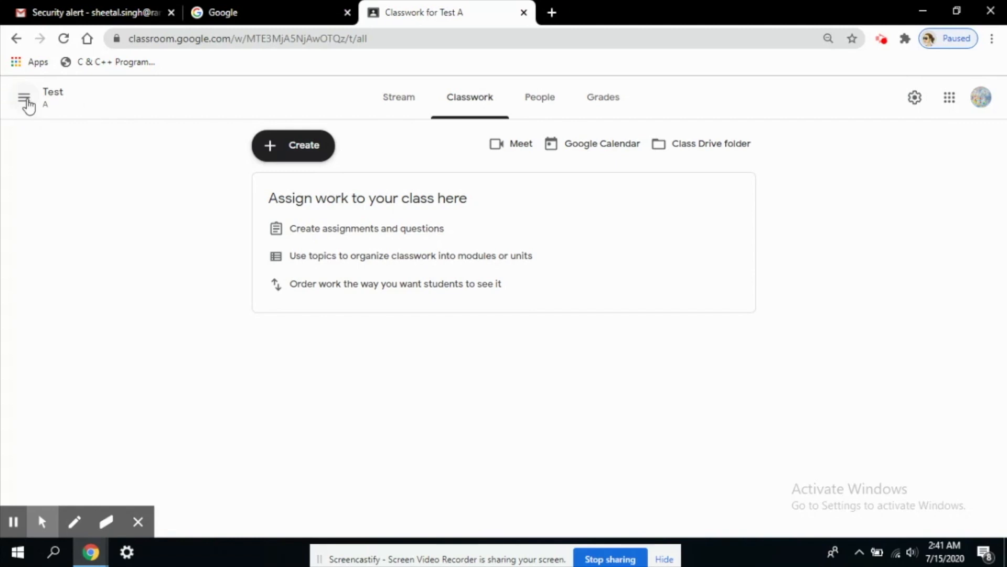
pyautogui.click(25, 98)
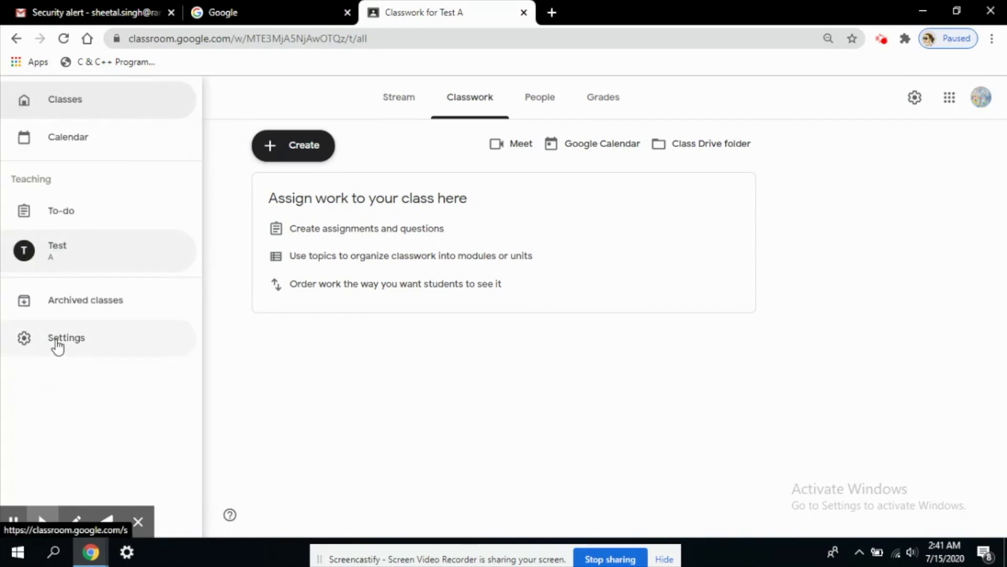
pyautogui.moveTo(231, 360)
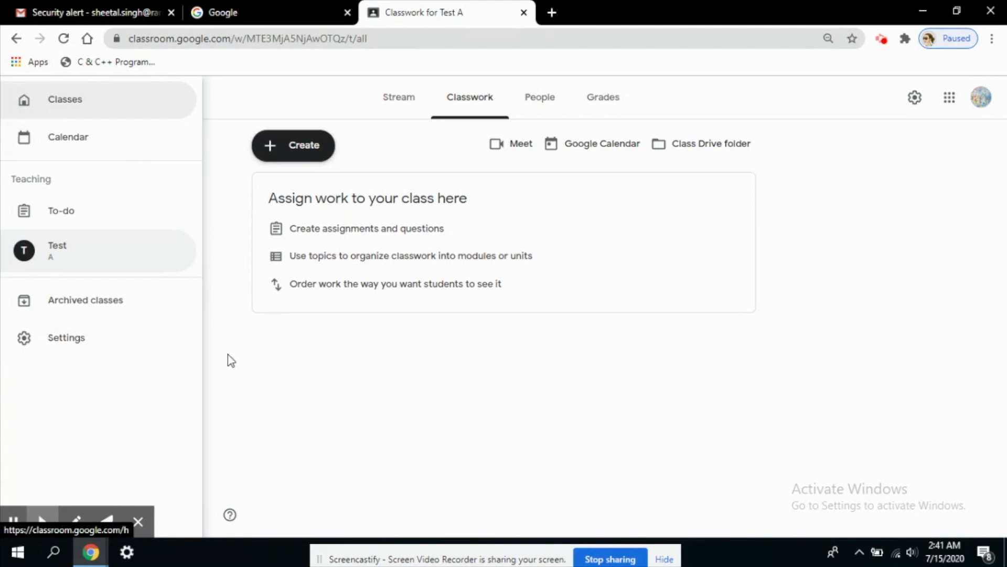
pyautogui.click(24, 97)
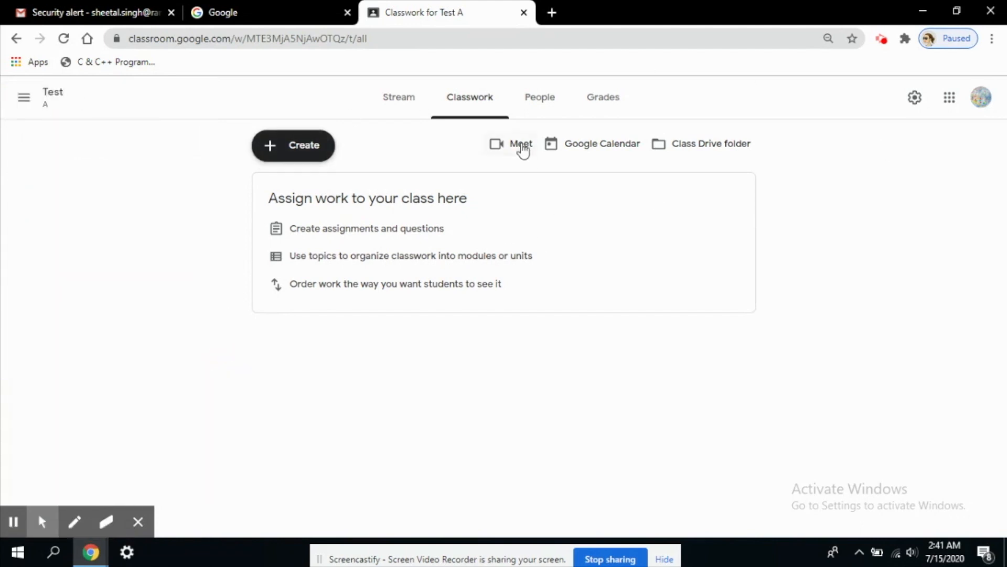
pyautogui.moveTo(52, 96)
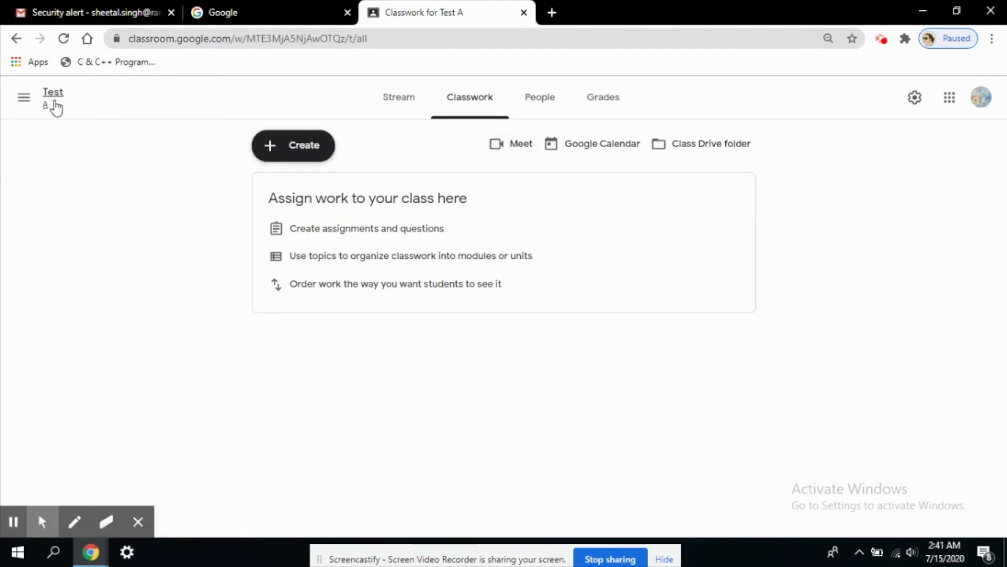
pyautogui.moveTo(52, 93)
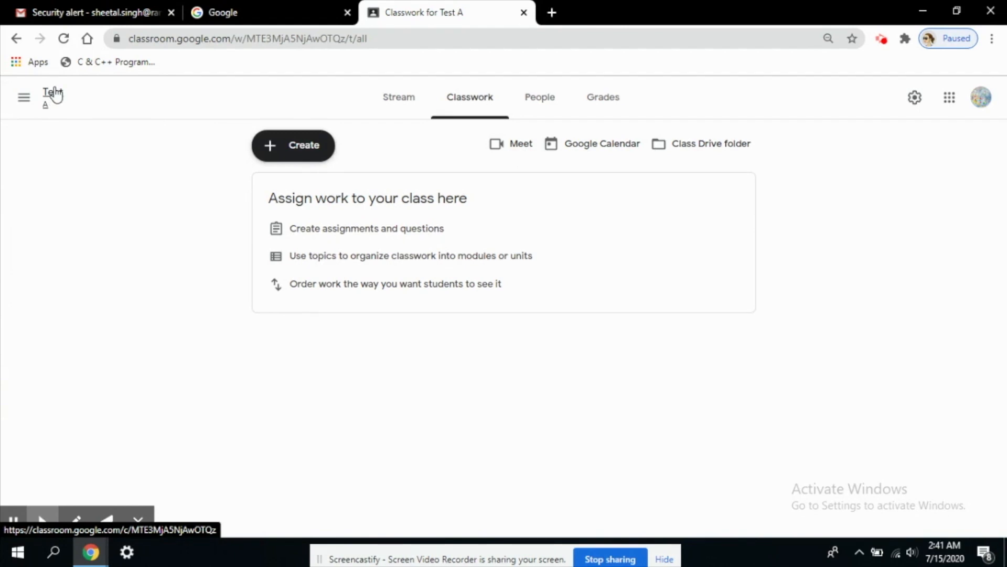
pyautogui.moveTo(80, 133)
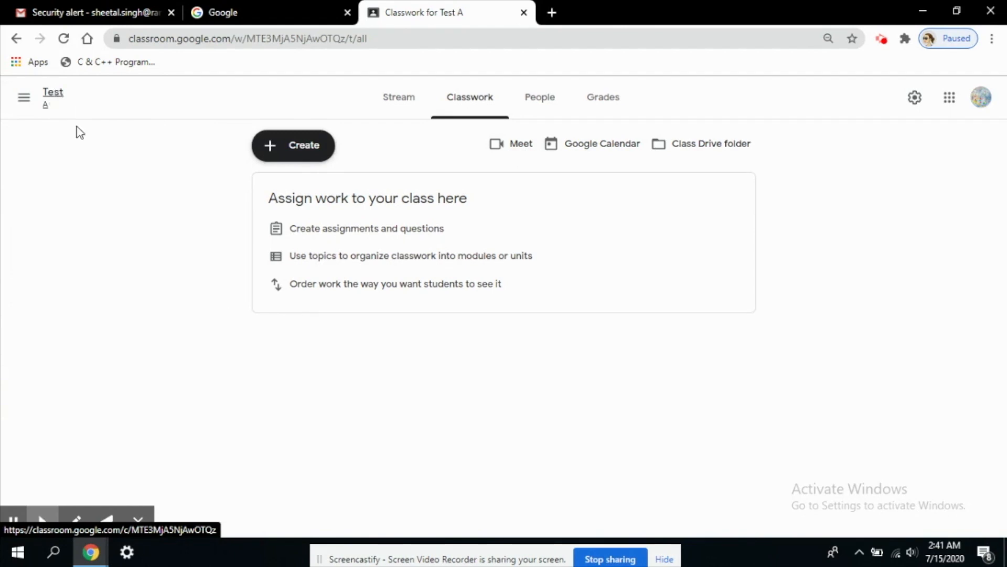
pyautogui.moveTo(915, 97)
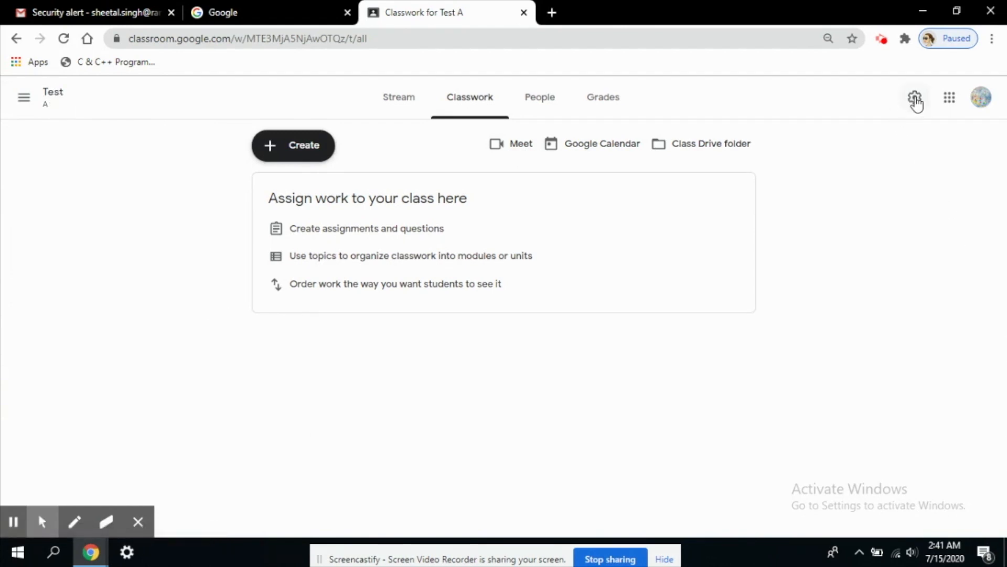
# Open Test A's class settings and review the General section's Meet link entry
pyautogui.click(915, 97)
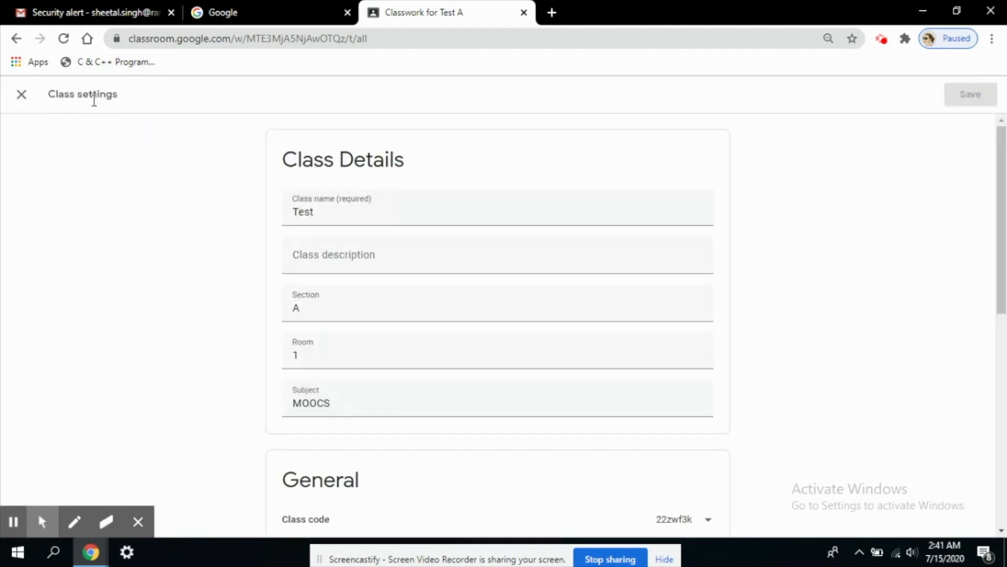
pyautogui.moveTo(386, 146)
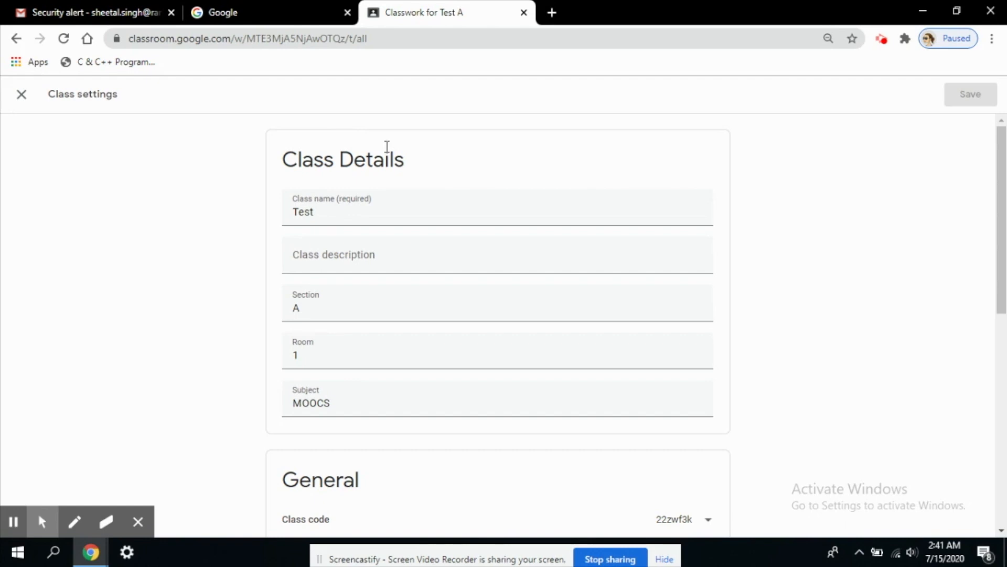
pyautogui.scroll(-3)
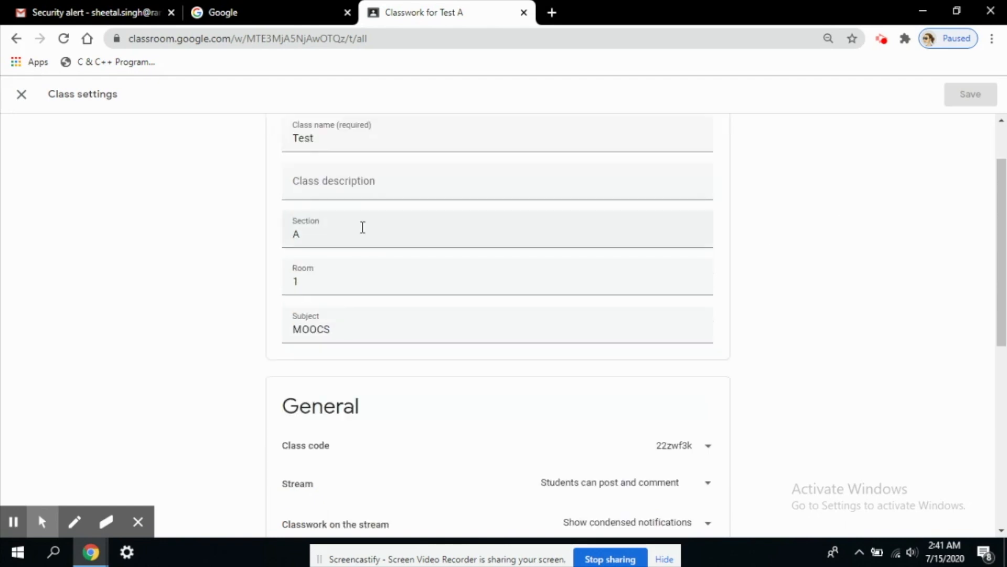
pyautogui.scroll(-3)
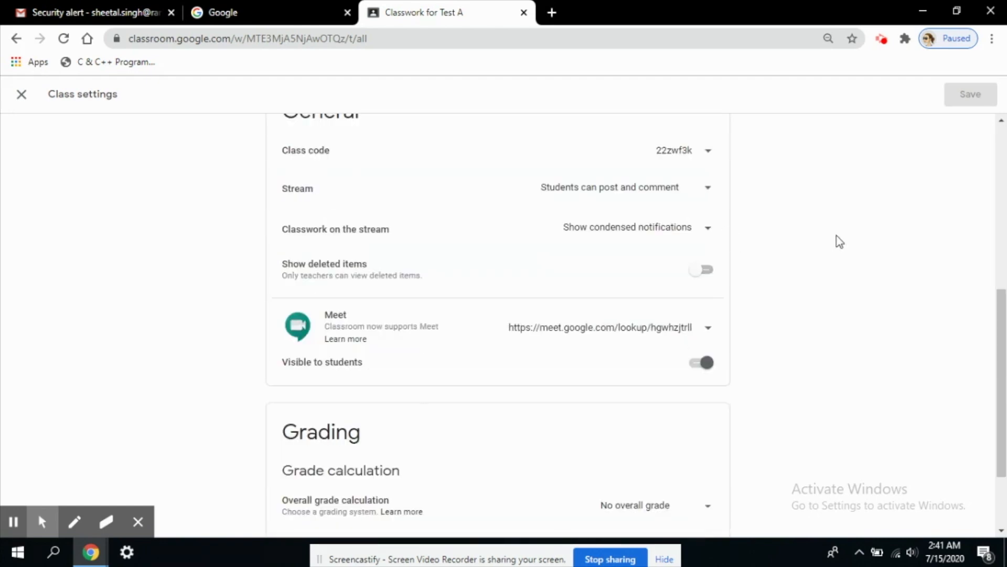
pyautogui.scroll(-3)
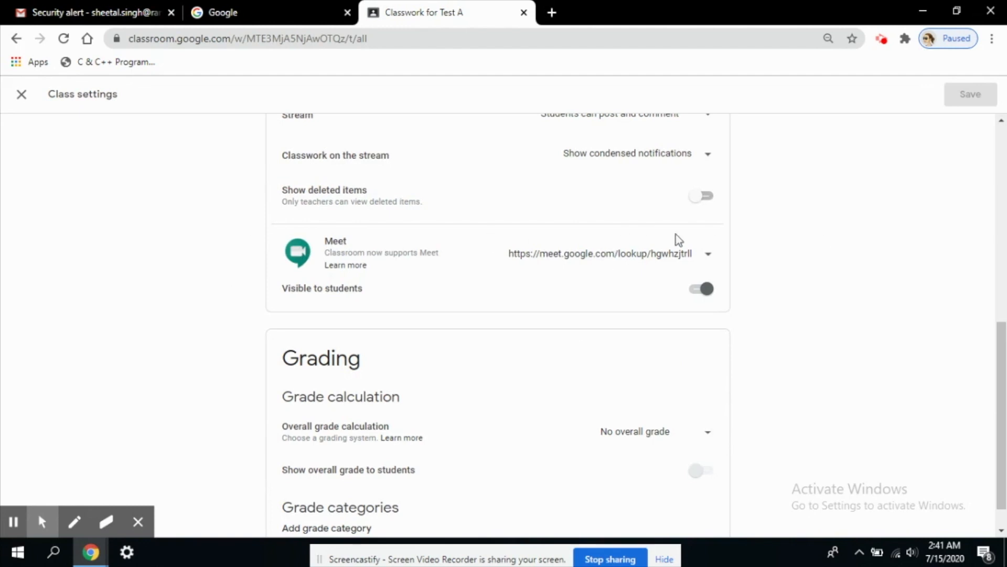
pyautogui.scroll(3)
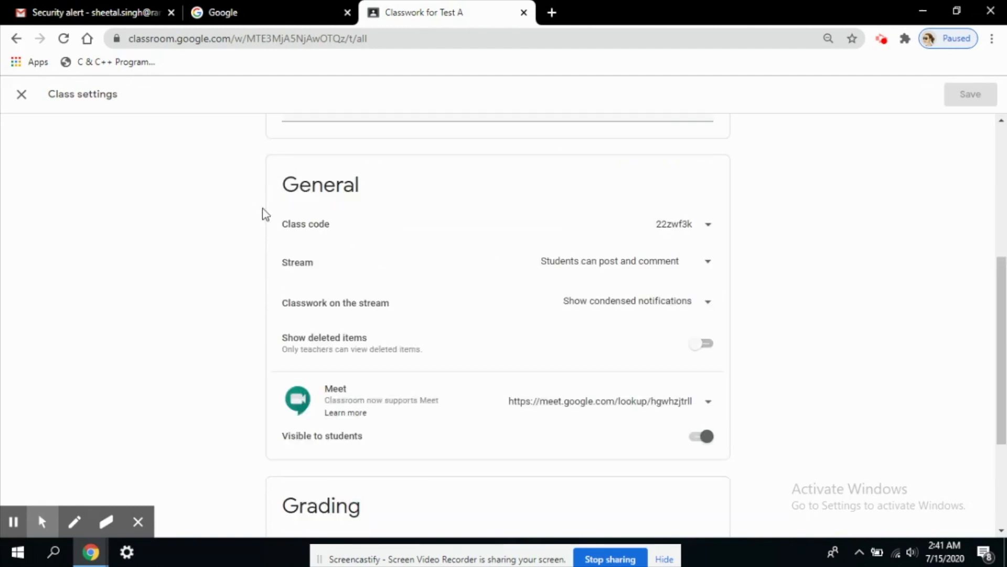
pyautogui.moveTo(442, 393)
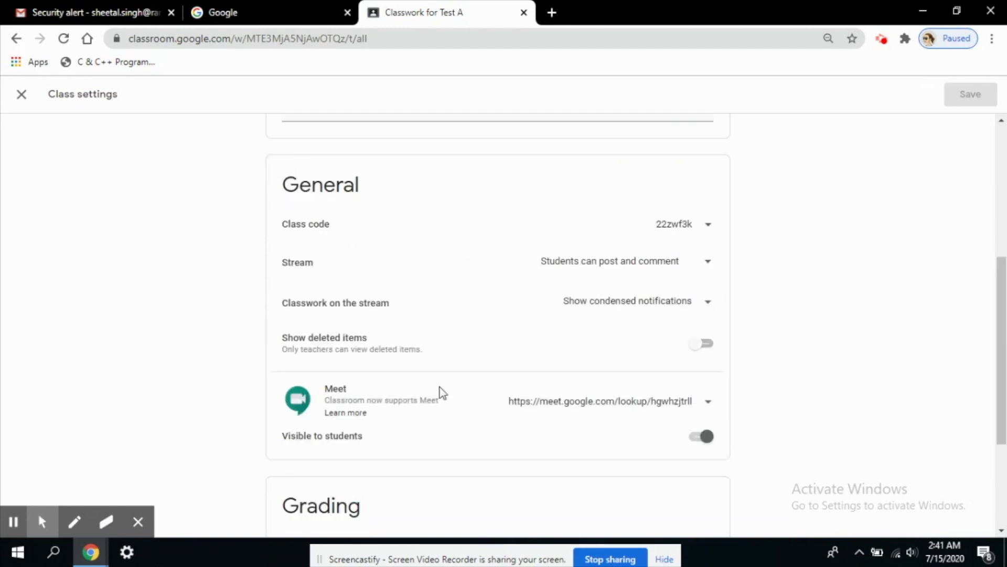
pyautogui.moveTo(343, 397)
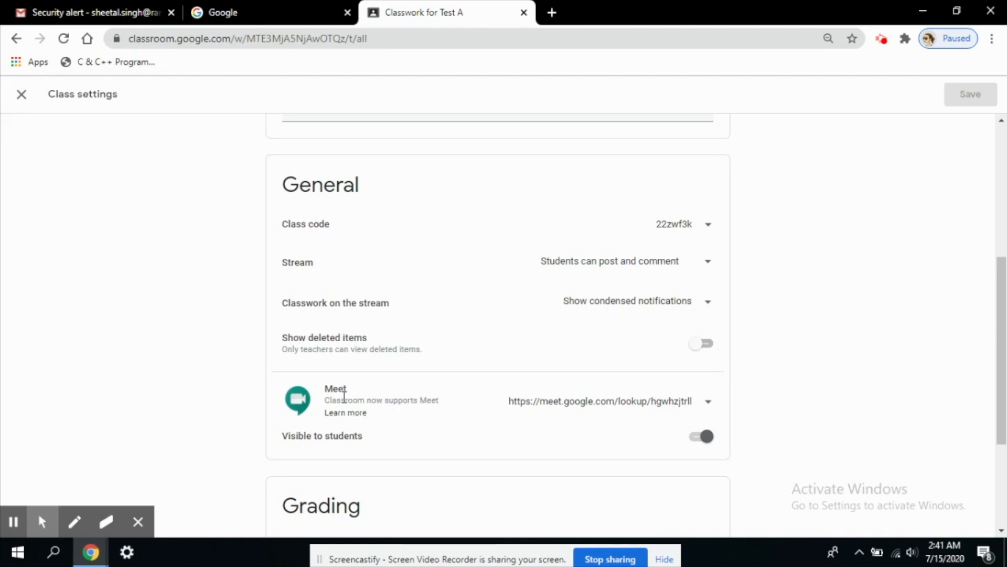
pyautogui.moveTo(619, 407)
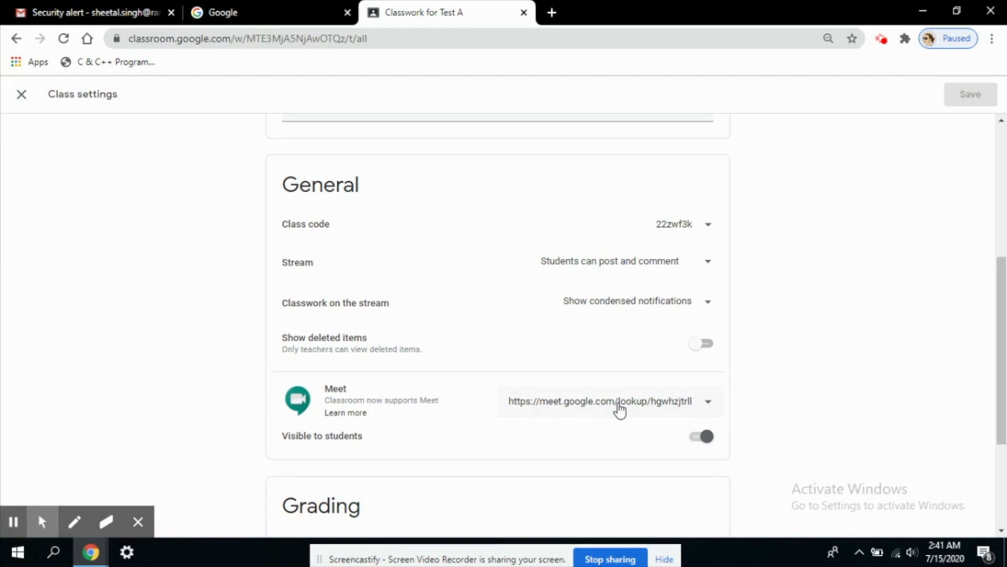
pyautogui.moveTo(733, 412)
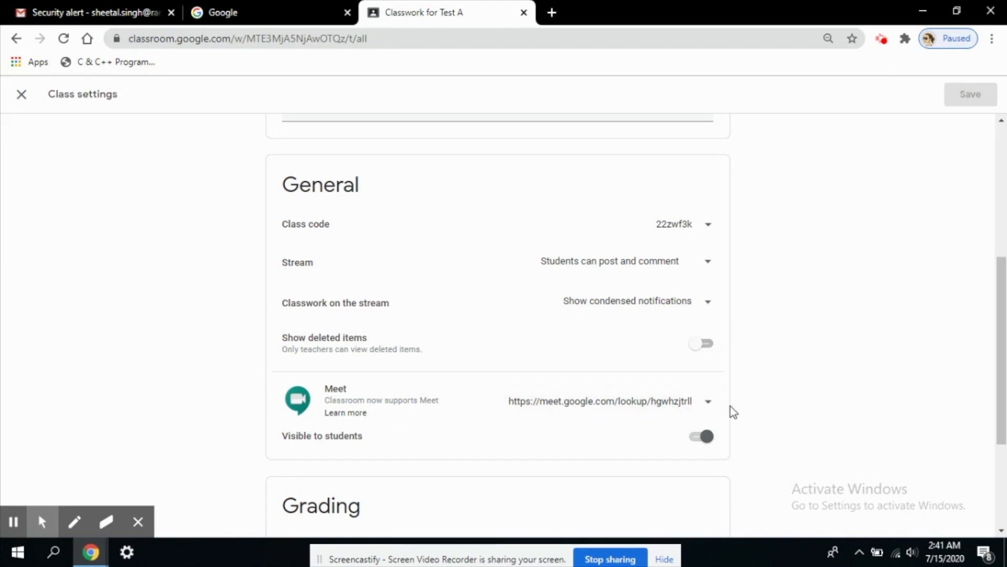
pyautogui.moveTo(687, 410)
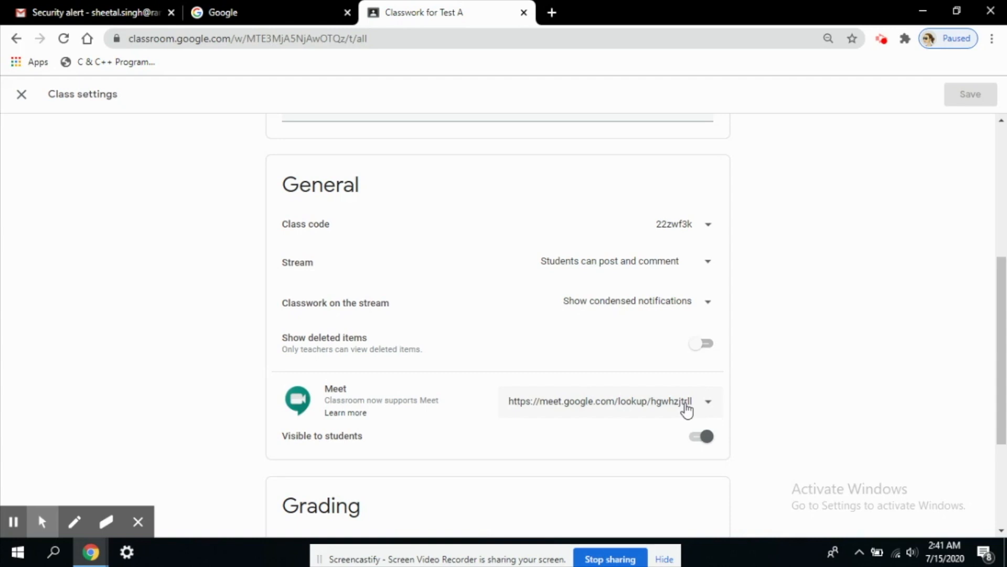
pyautogui.moveTo(571, 433)
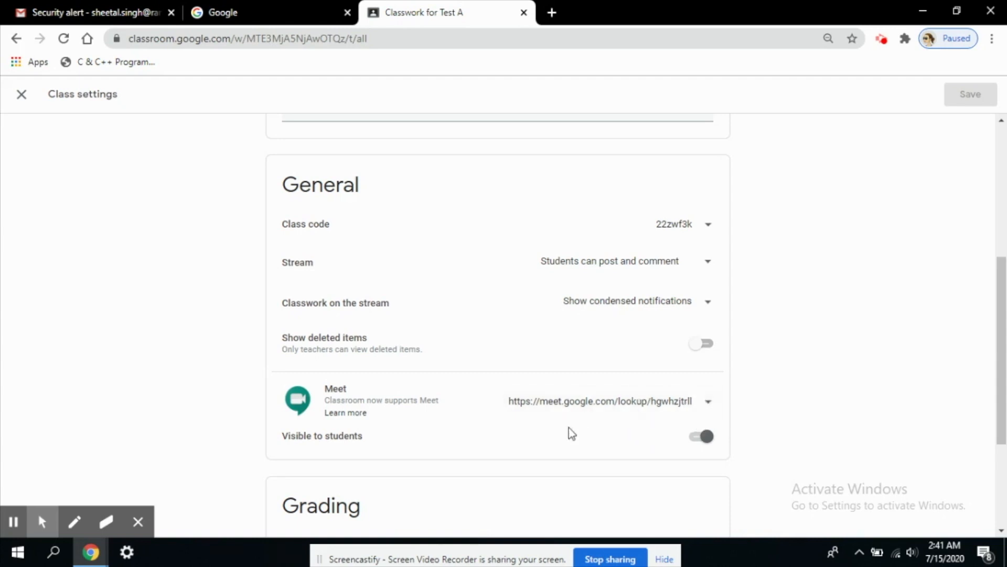
pyautogui.moveTo(556, 395)
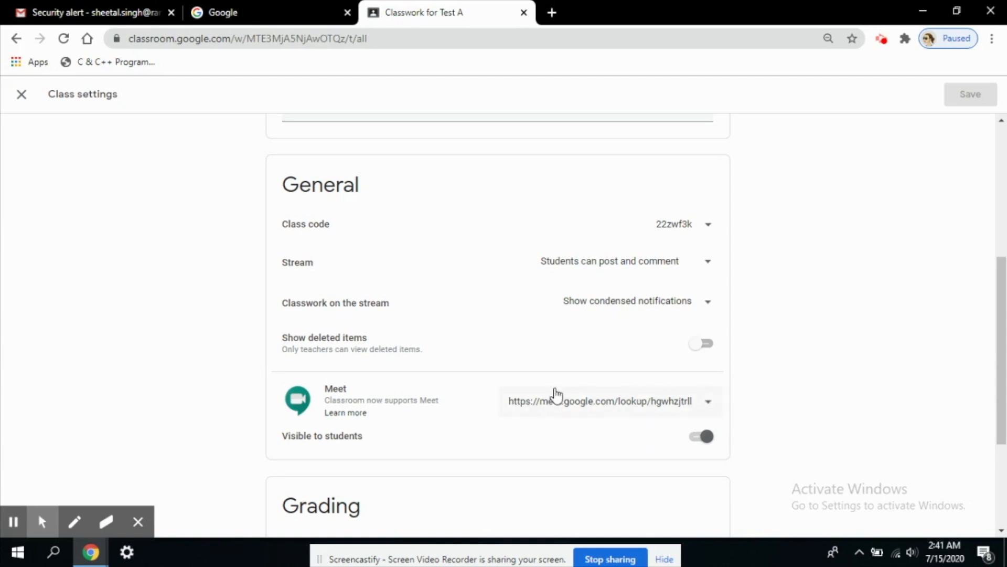
pyautogui.moveTo(570, 414)
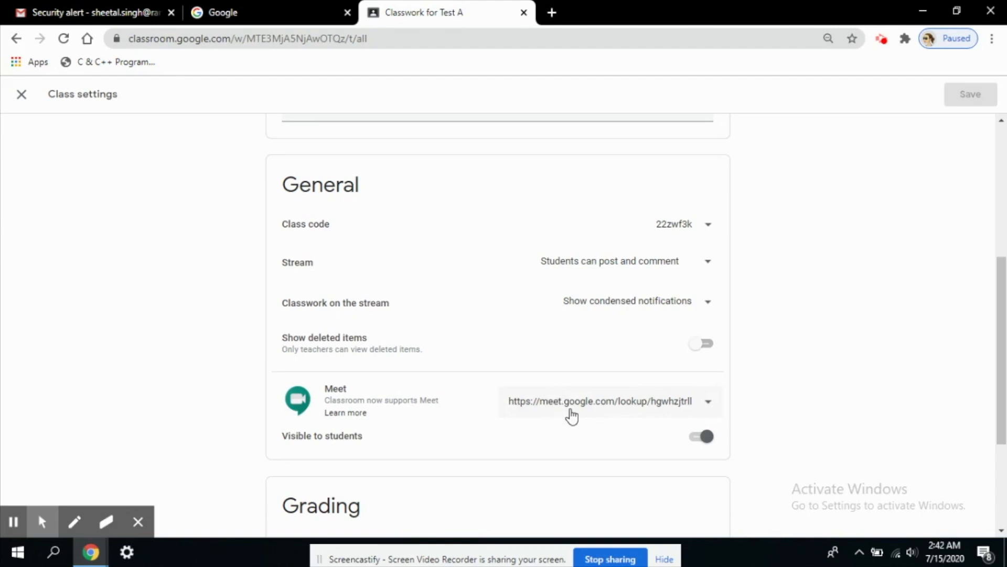
pyautogui.moveTo(589, 415)
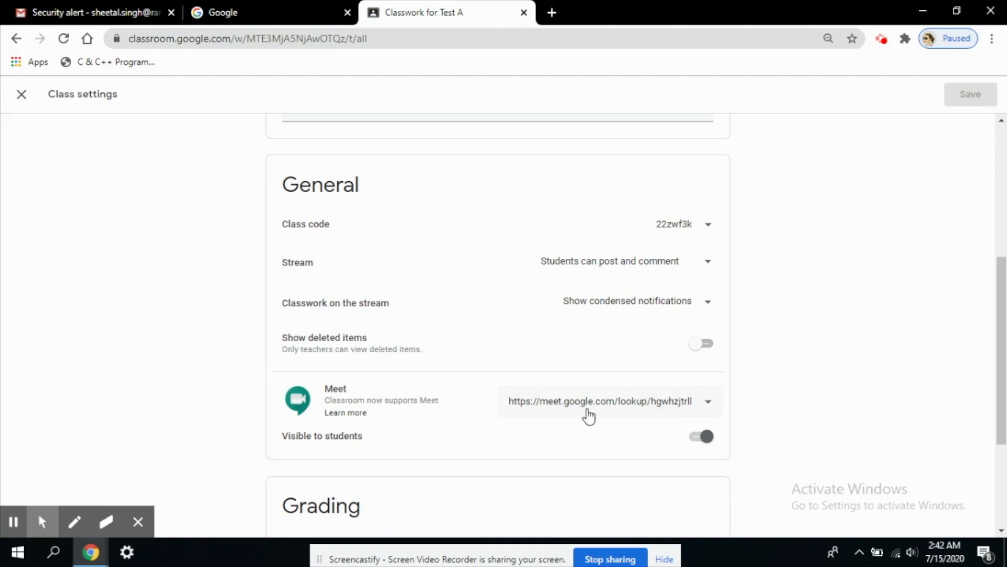
pyautogui.moveTo(598, 363)
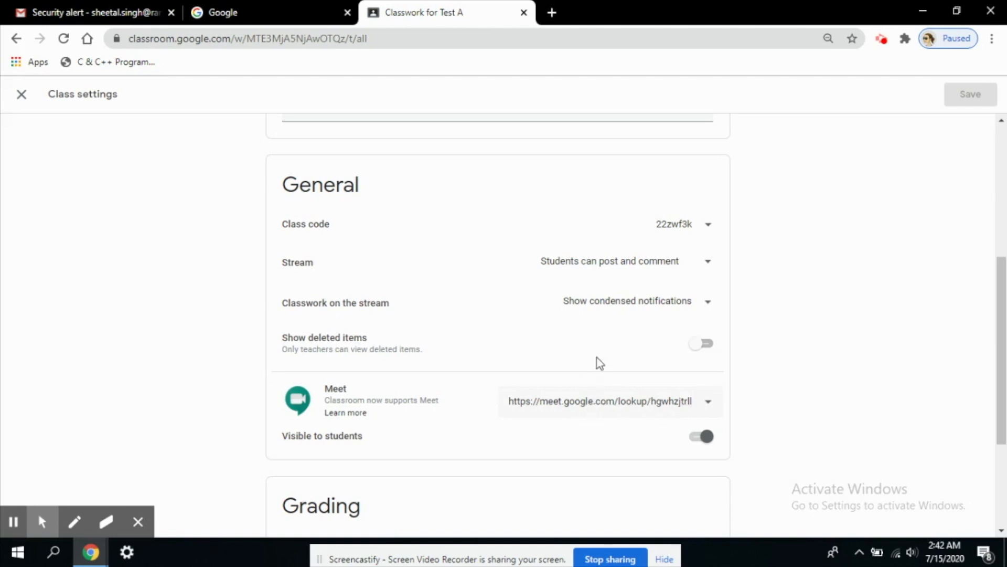
pyautogui.moveTo(543, 404)
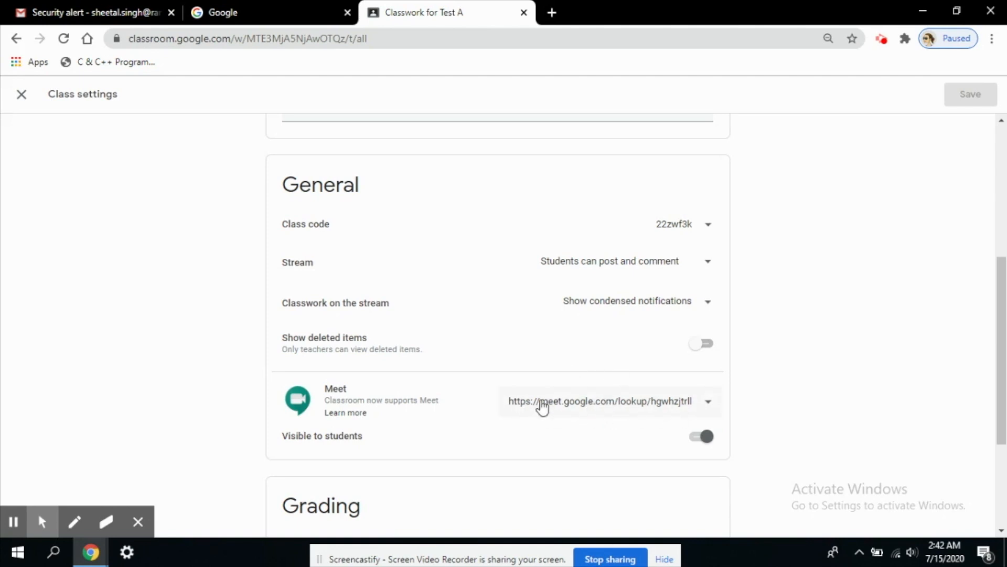
pyautogui.moveTo(650, 396)
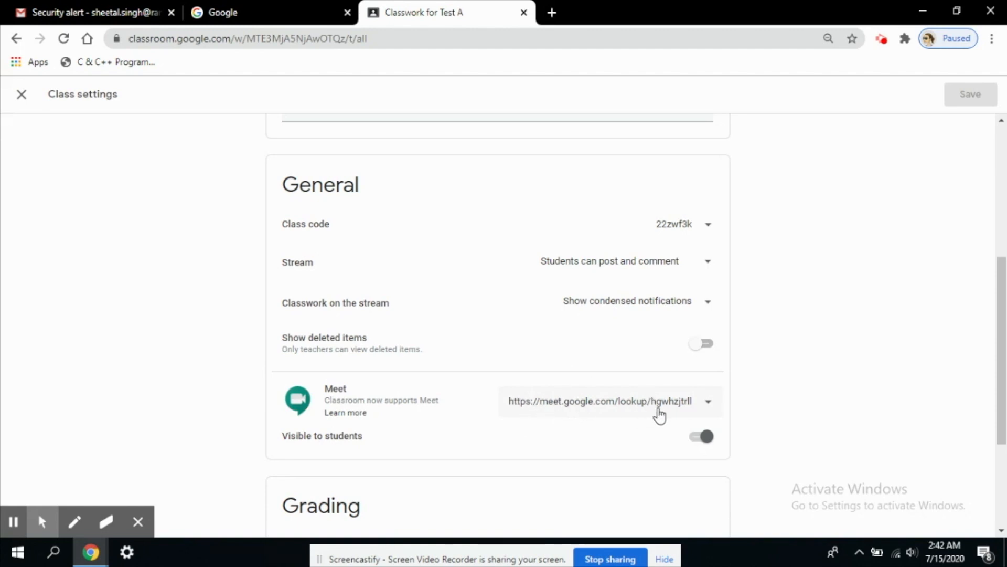
pyautogui.moveTo(655, 408)
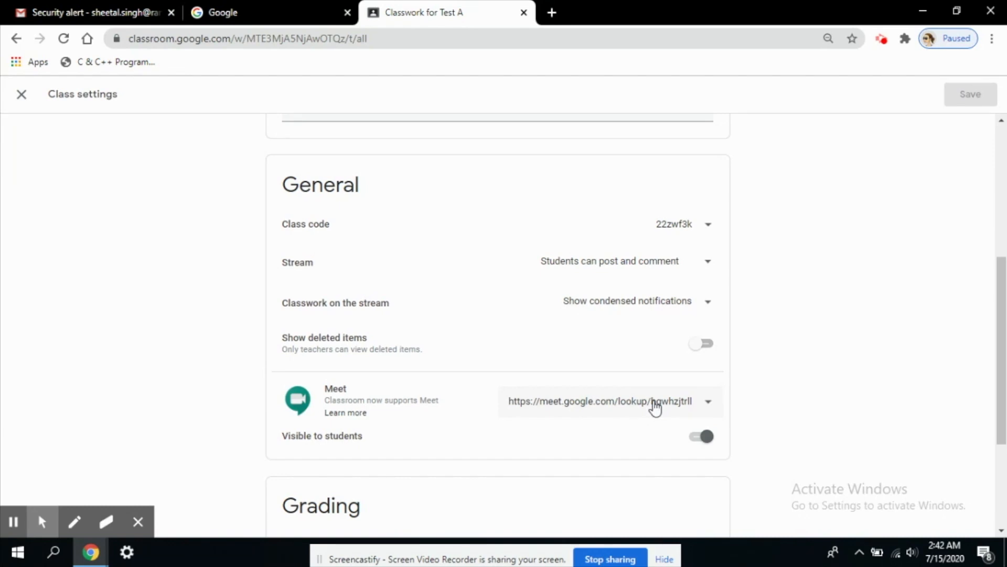
pyautogui.moveTo(608, 409)
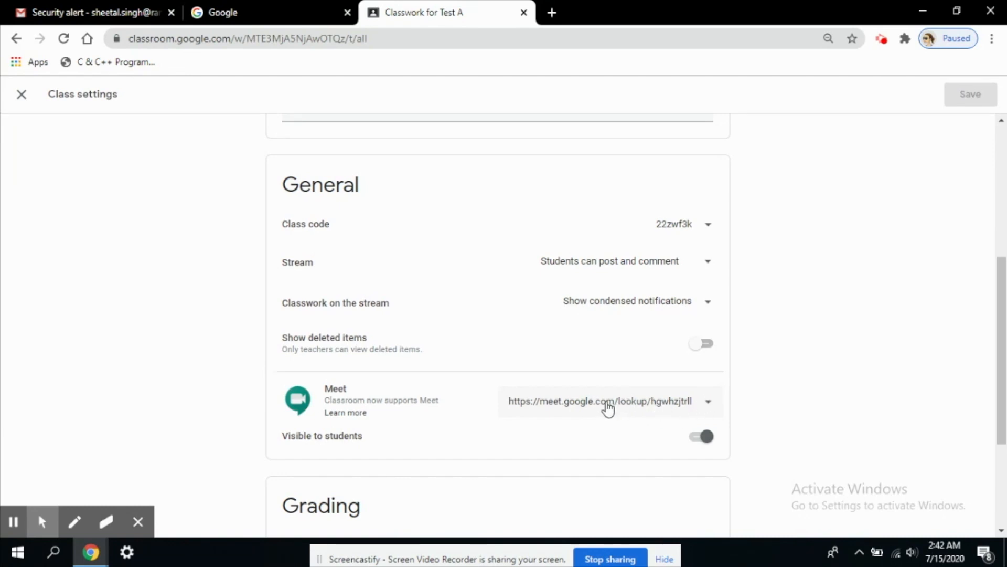
pyautogui.scroll(3)
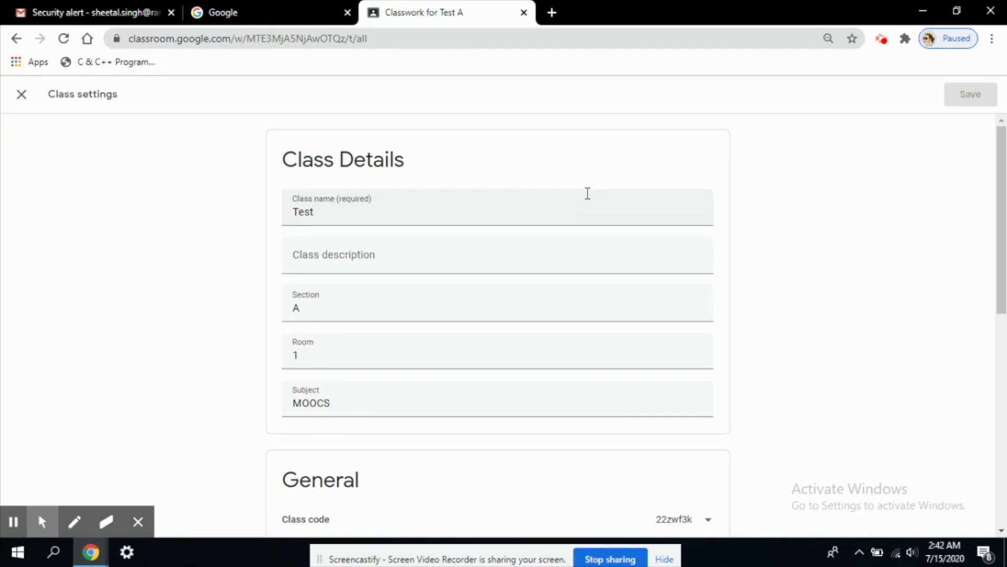
pyautogui.scroll(-3)
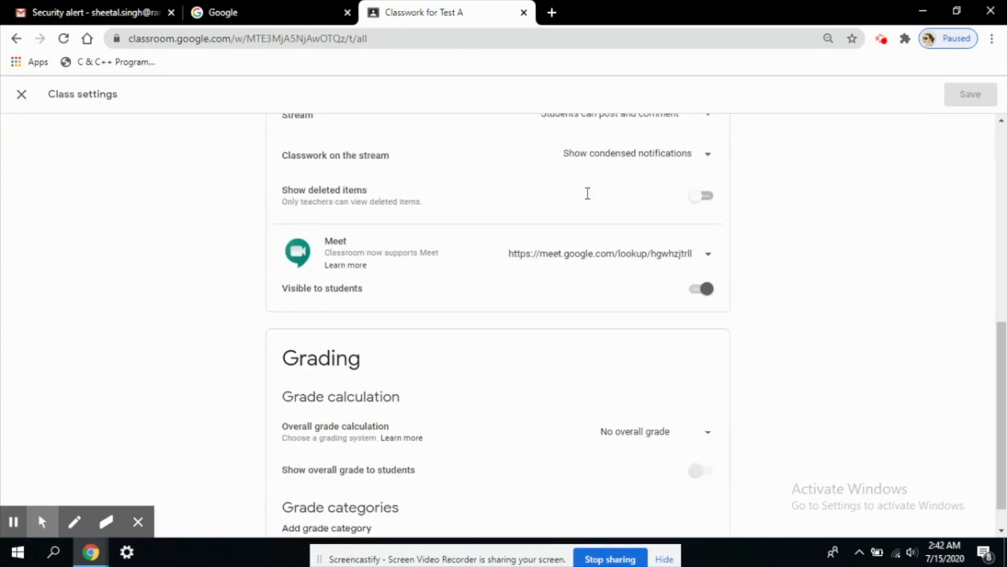
pyautogui.moveTo(592, 258)
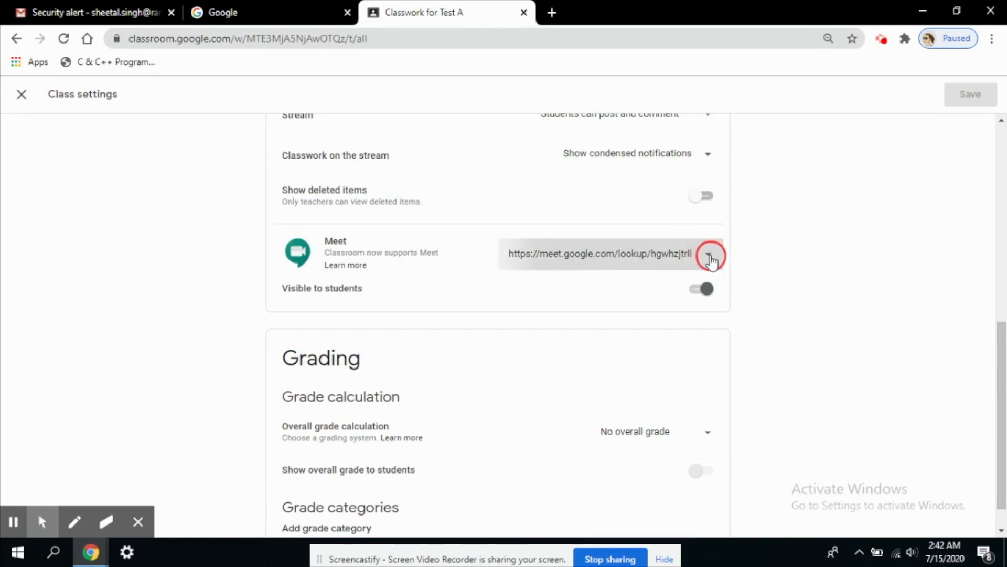
# Reset Test A's Meet link from its options dropdown in class settings
pyautogui.click(710, 253)
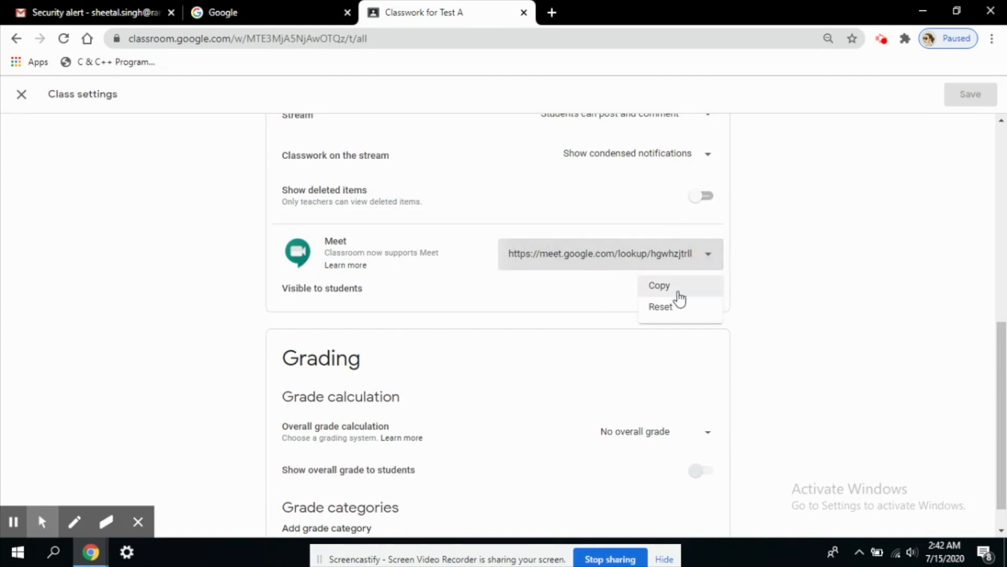
pyautogui.moveTo(668, 315)
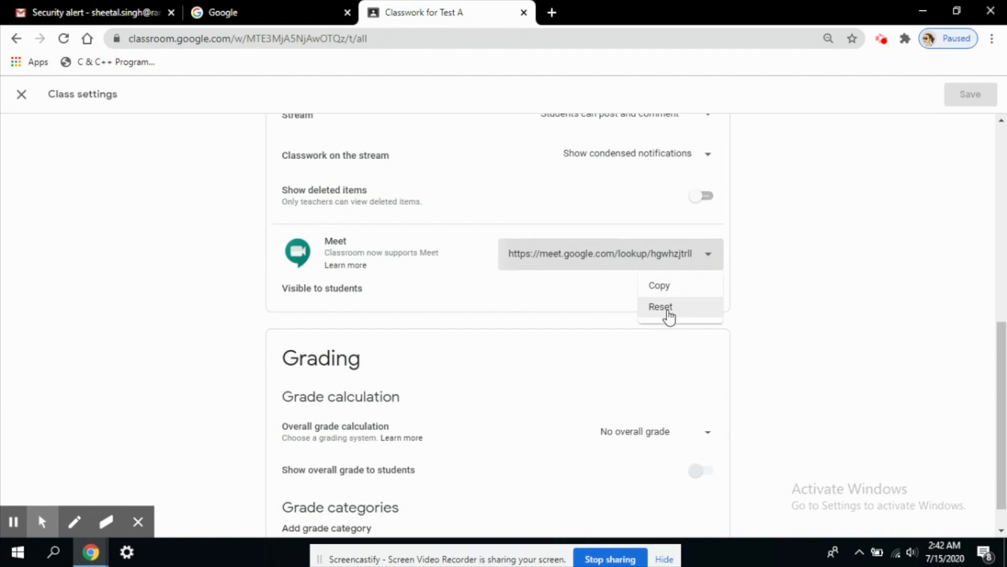
pyautogui.moveTo(664, 298)
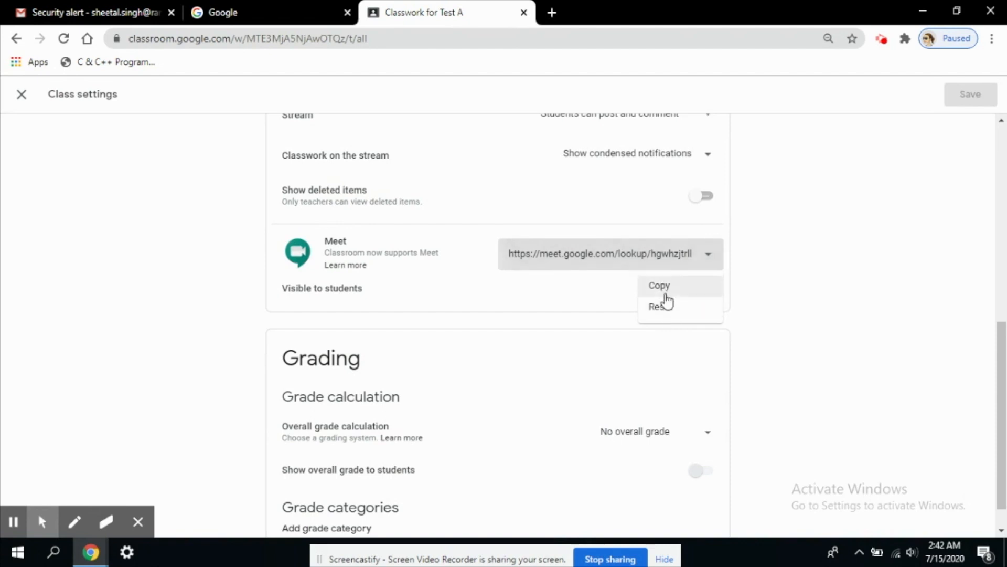
pyautogui.moveTo(660, 306)
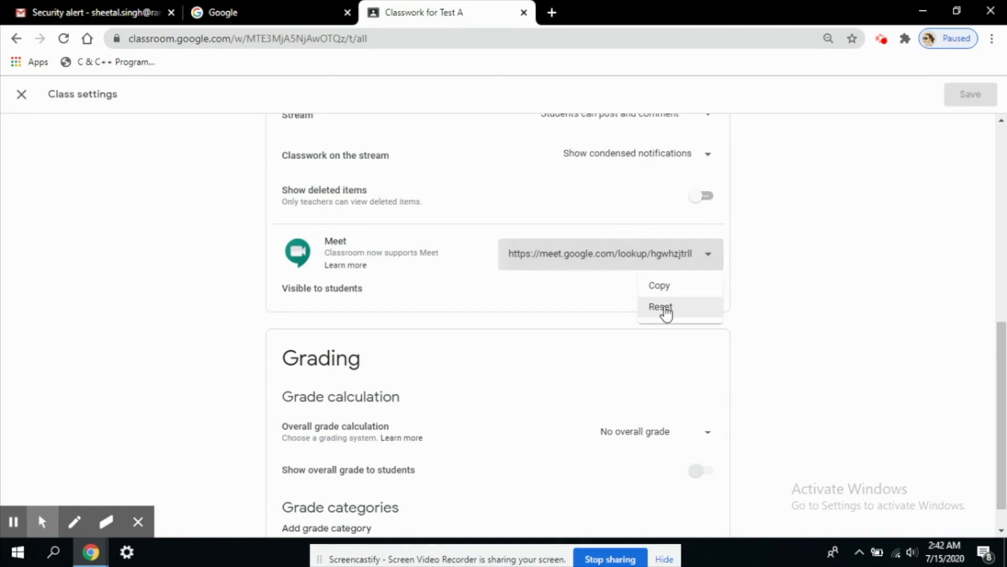
pyautogui.click(661, 307)
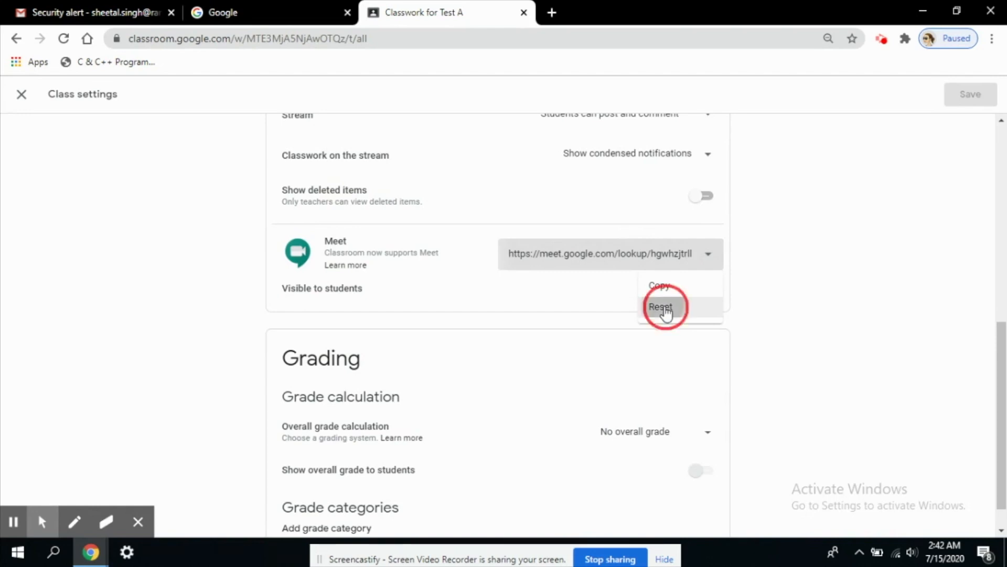
pyautogui.click(662, 307)
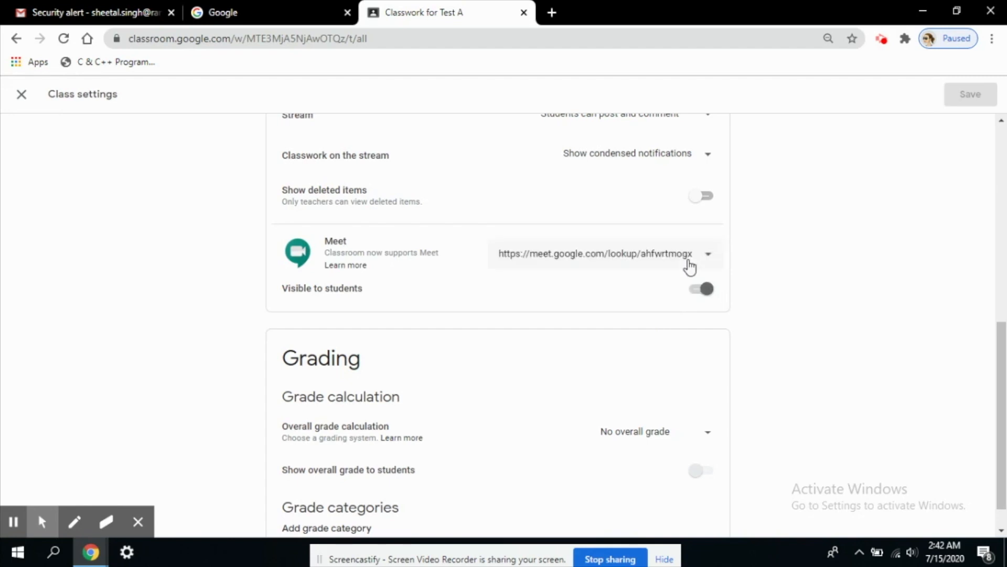
pyautogui.moveTo(657, 261)
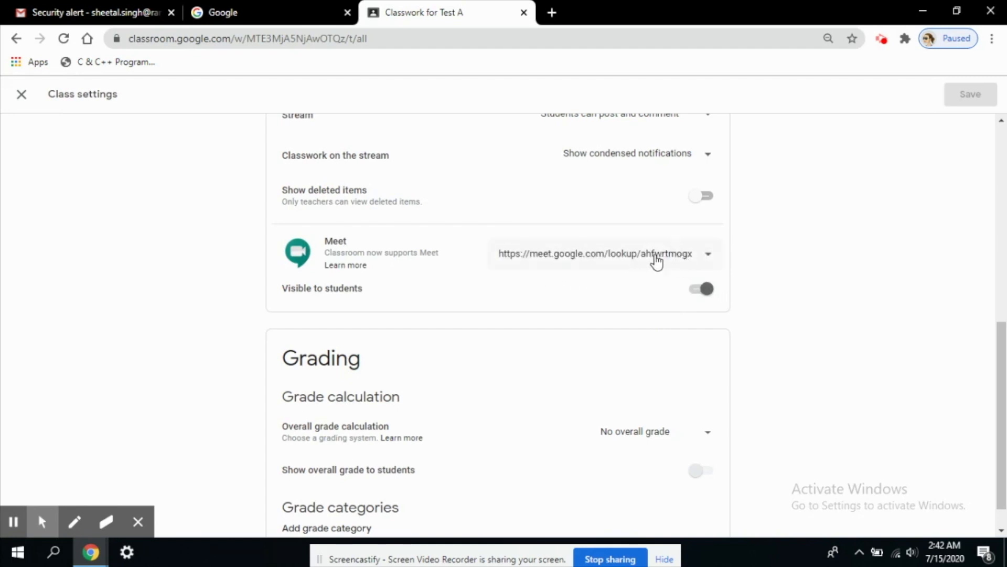
pyautogui.moveTo(675, 260)
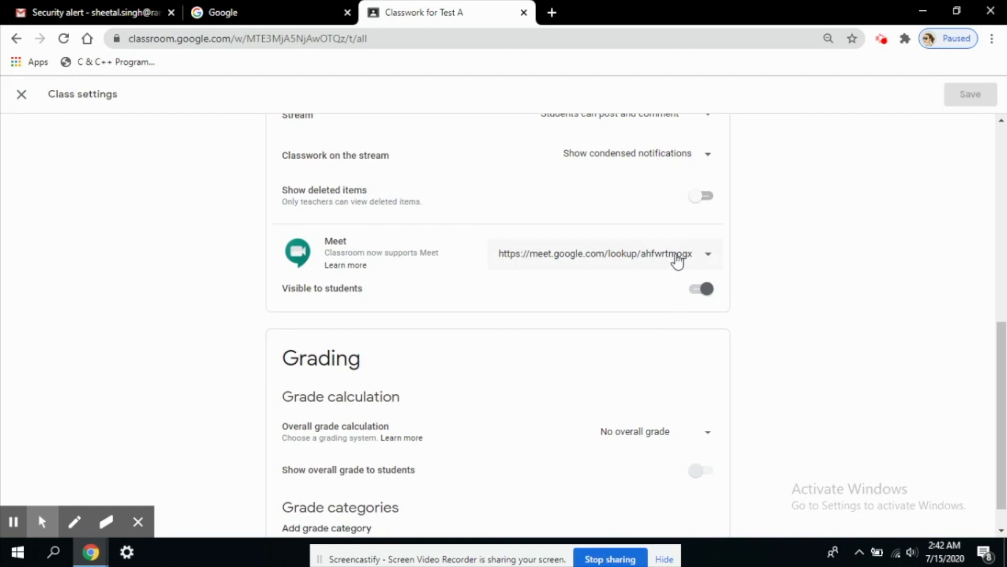
pyautogui.moveTo(286, 301)
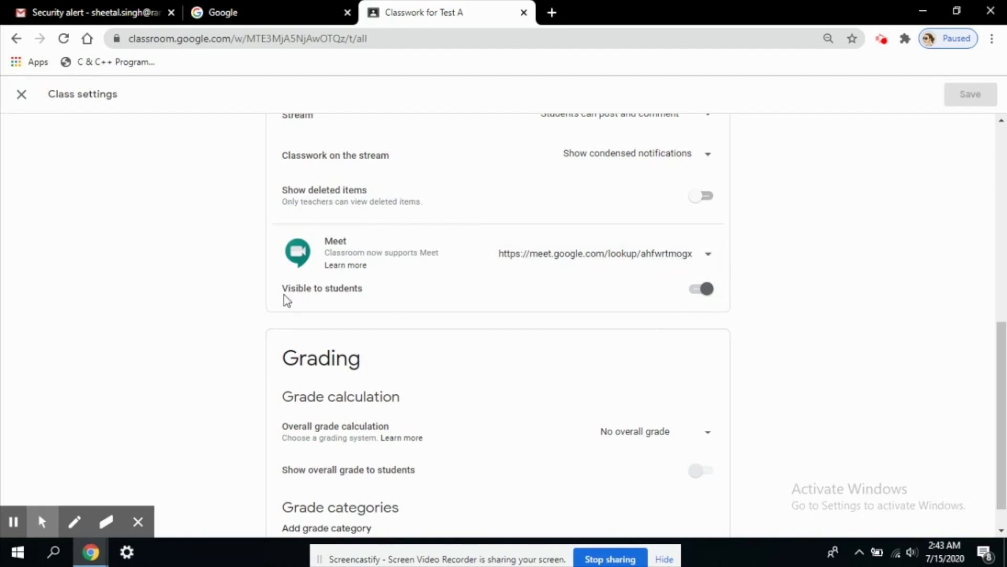
pyautogui.moveTo(727, 289)
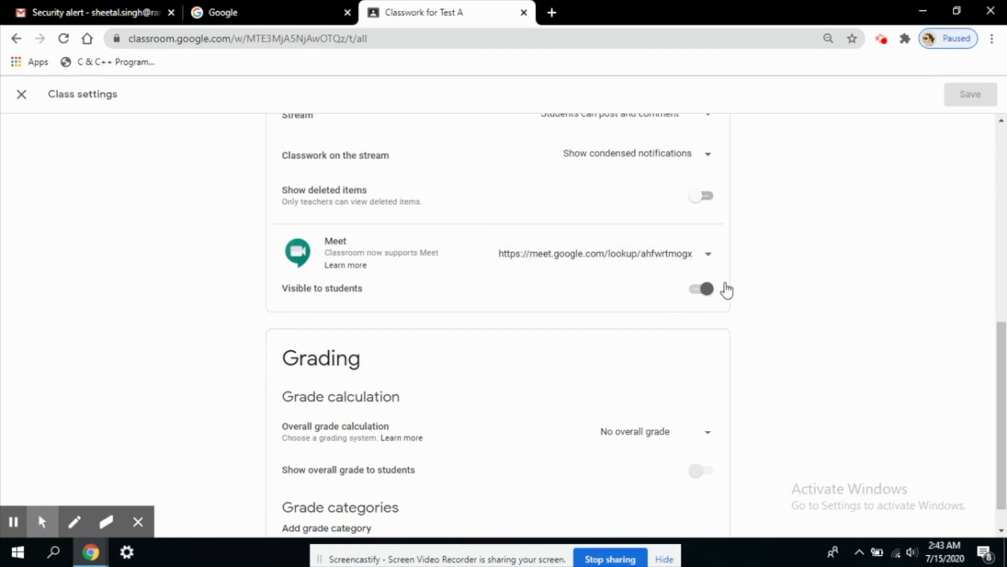
# Turn off 'Visible to students' for the Meet link and save class settings
pyautogui.click(701, 289)
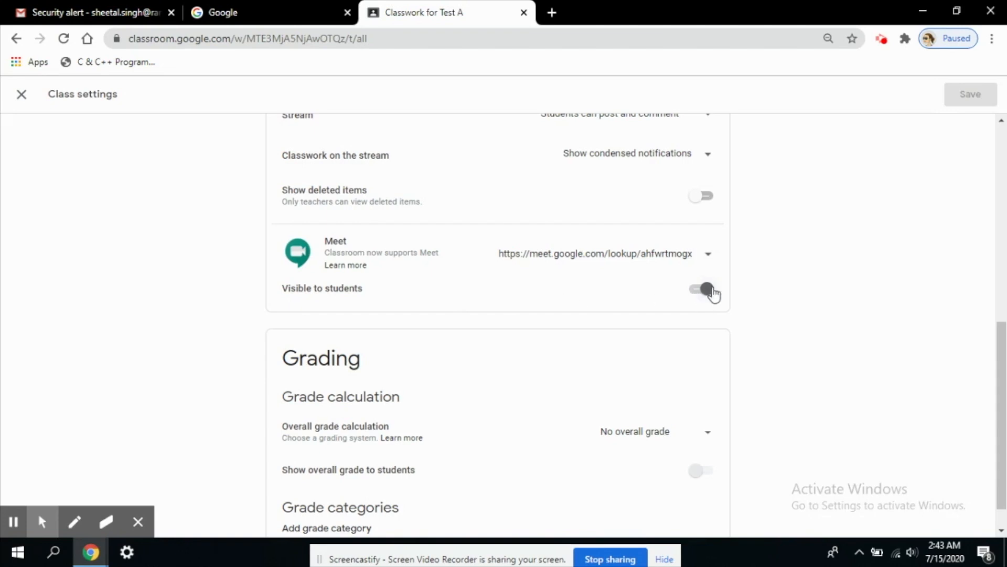
pyautogui.scroll(3)
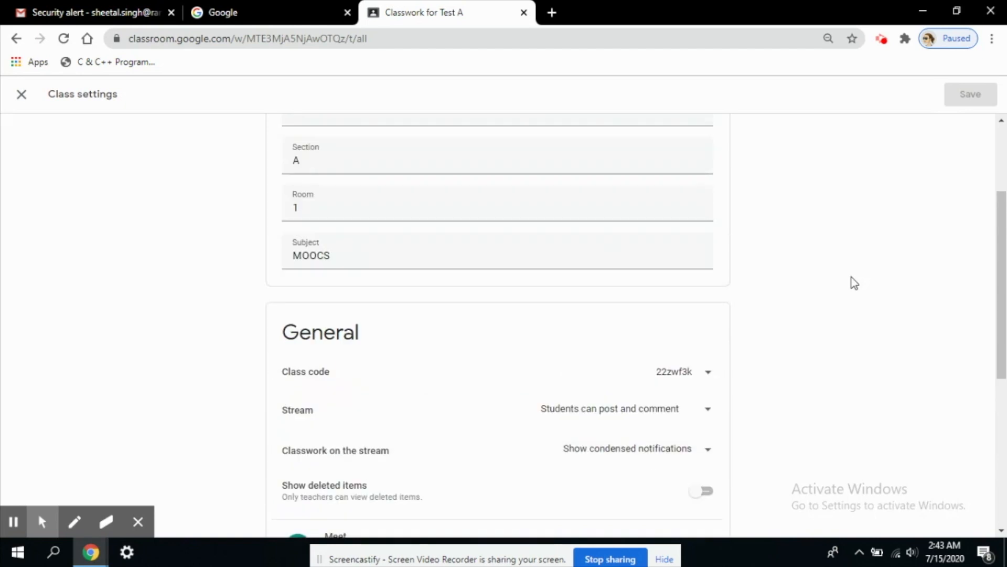
pyautogui.scroll(-3)
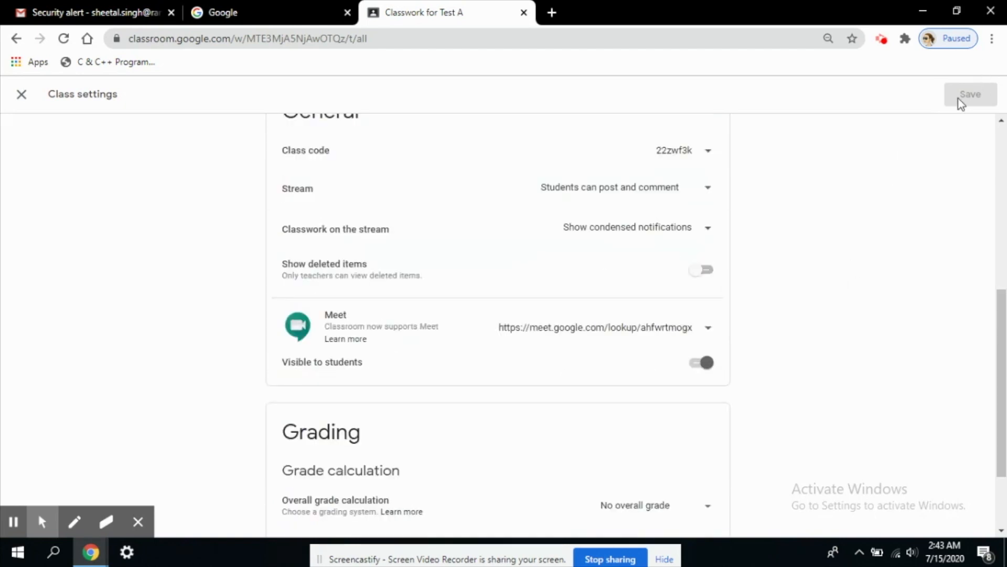
pyautogui.moveTo(969, 115)
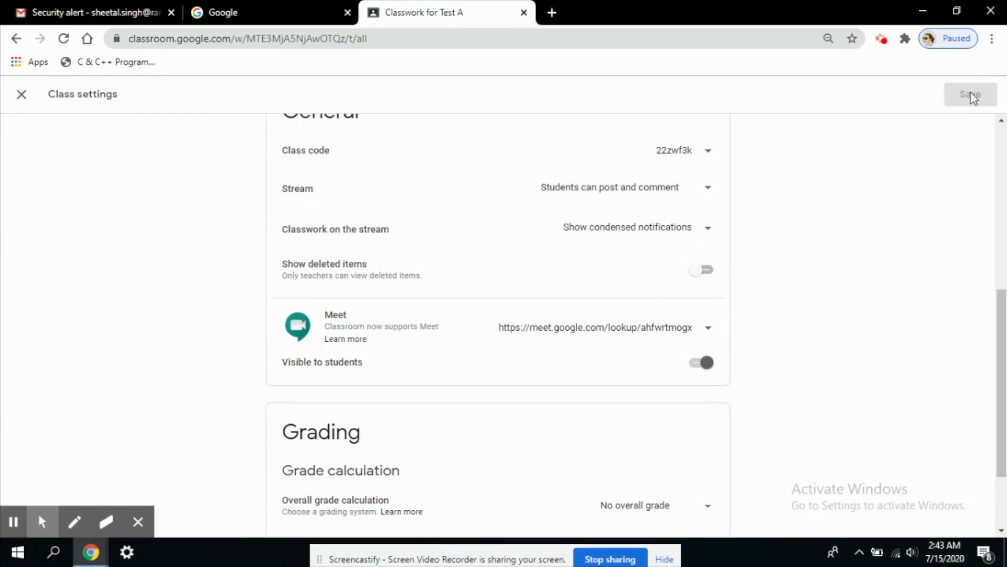
pyautogui.moveTo(974, 98)
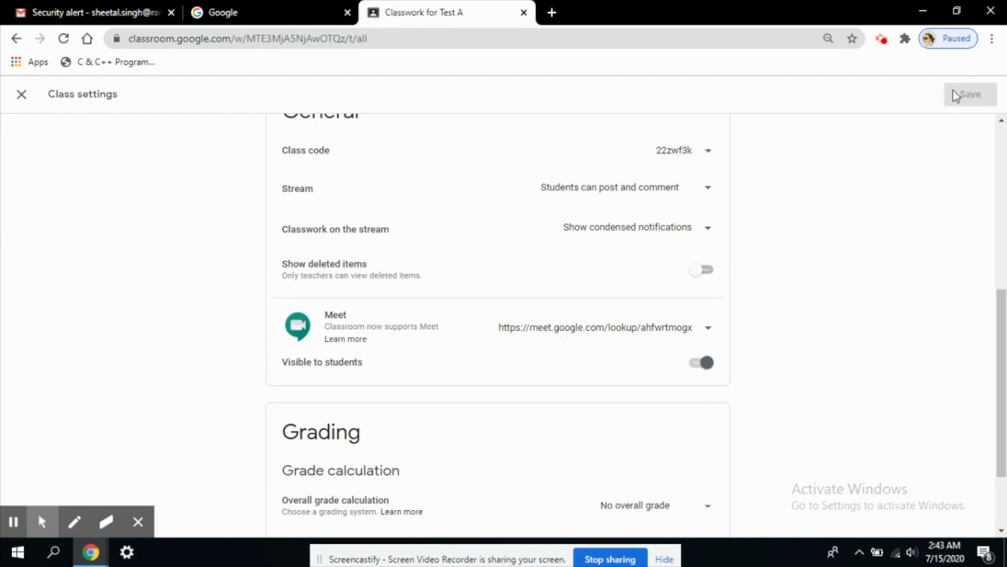
pyautogui.scroll(-3)
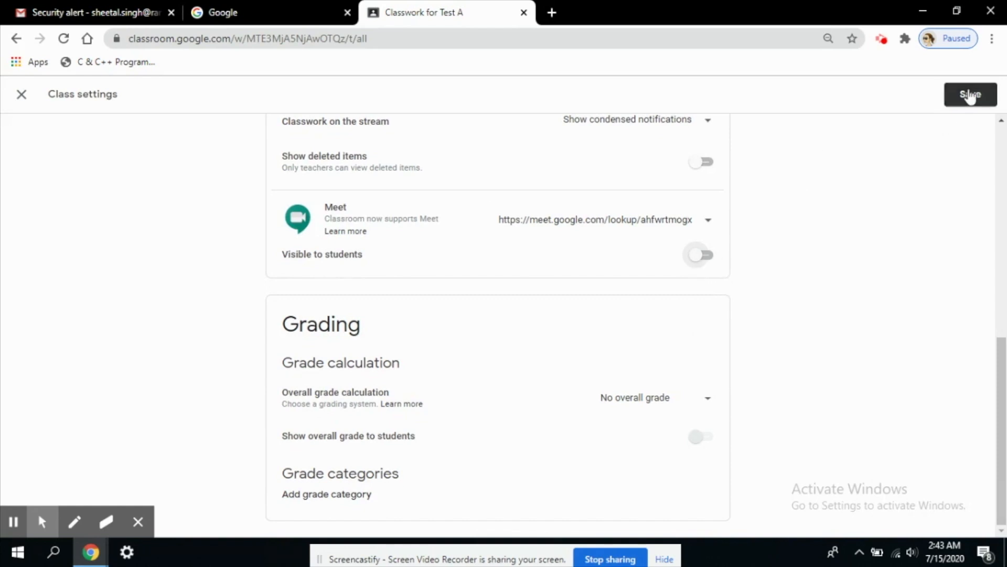
pyautogui.click(970, 94)
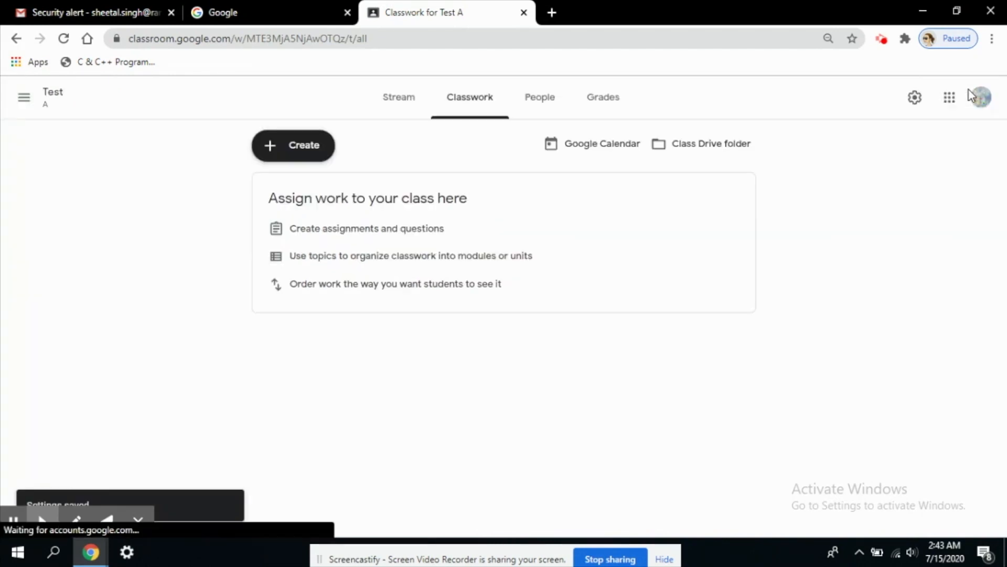
pyautogui.moveTo(489, 141)
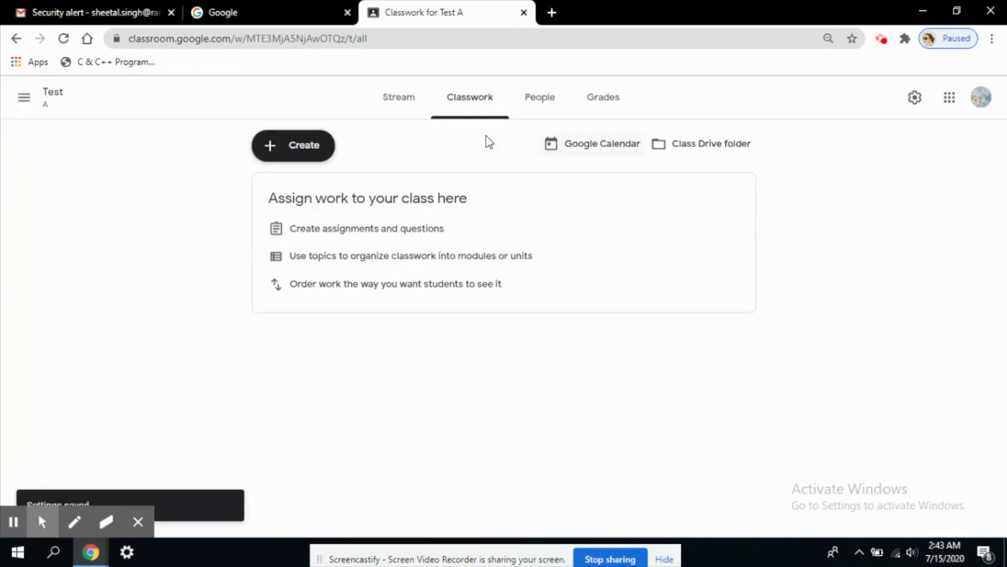
pyautogui.moveTo(398, 97)
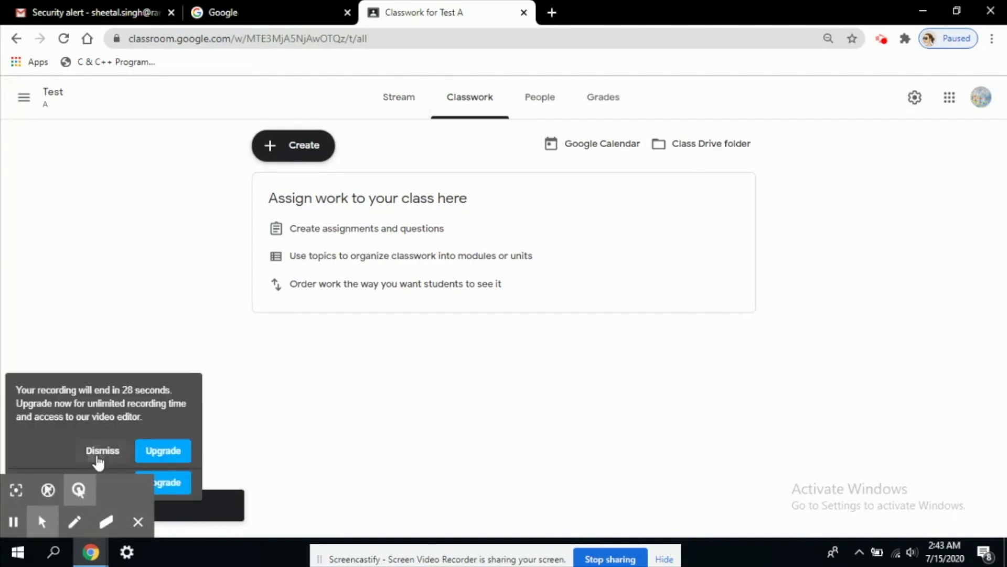
# Go to Test A's Stream page showing the banner with the hidden Meet link
pyautogui.click(398, 97)
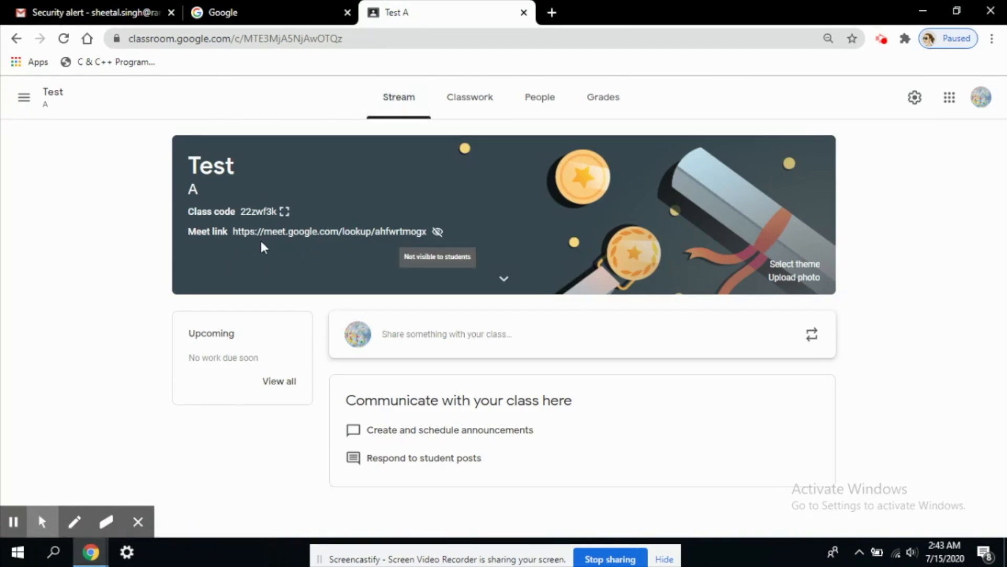
pyautogui.moveTo(285, 243)
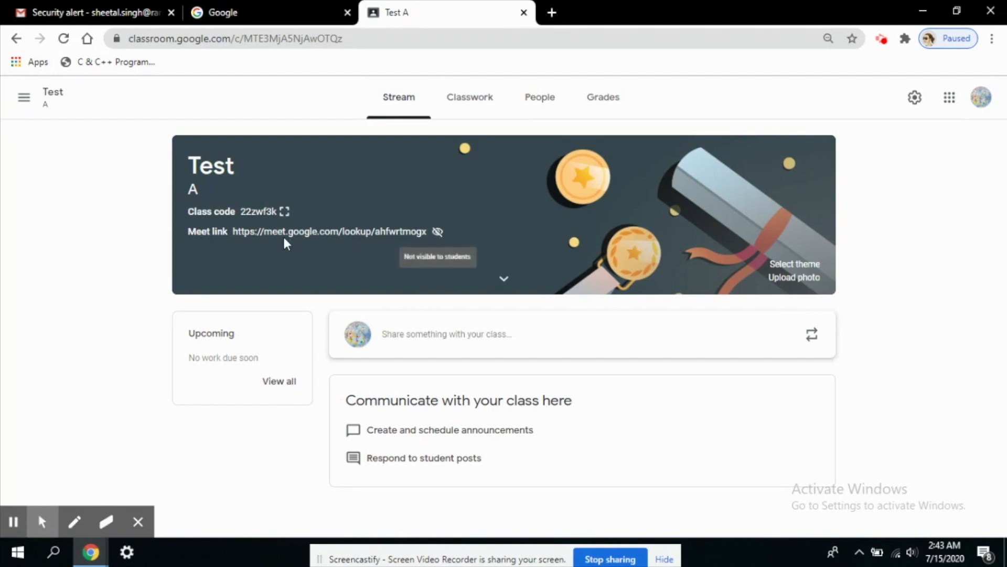
pyautogui.moveTo(437, 232)
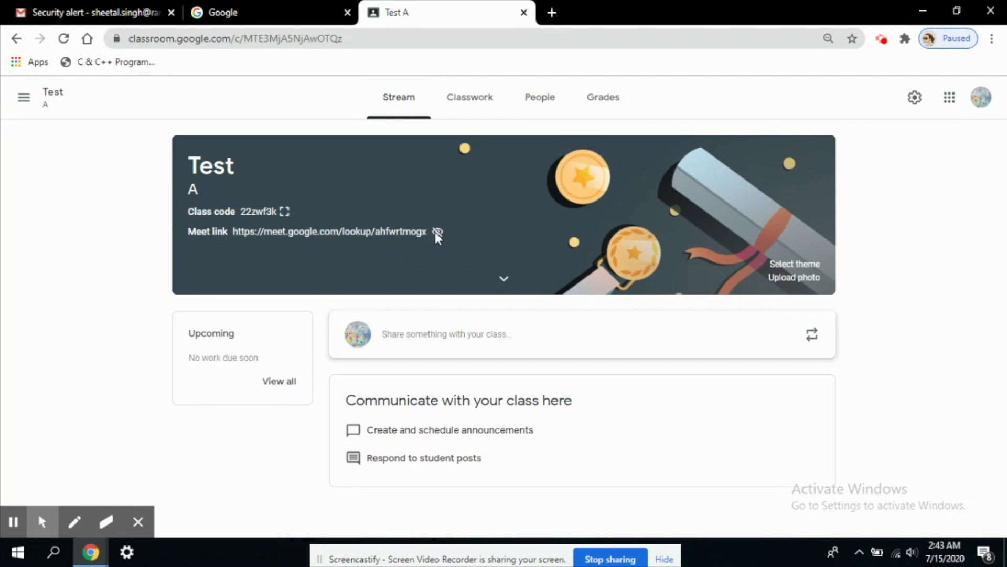
pyautogui.moveTo(438, 232)
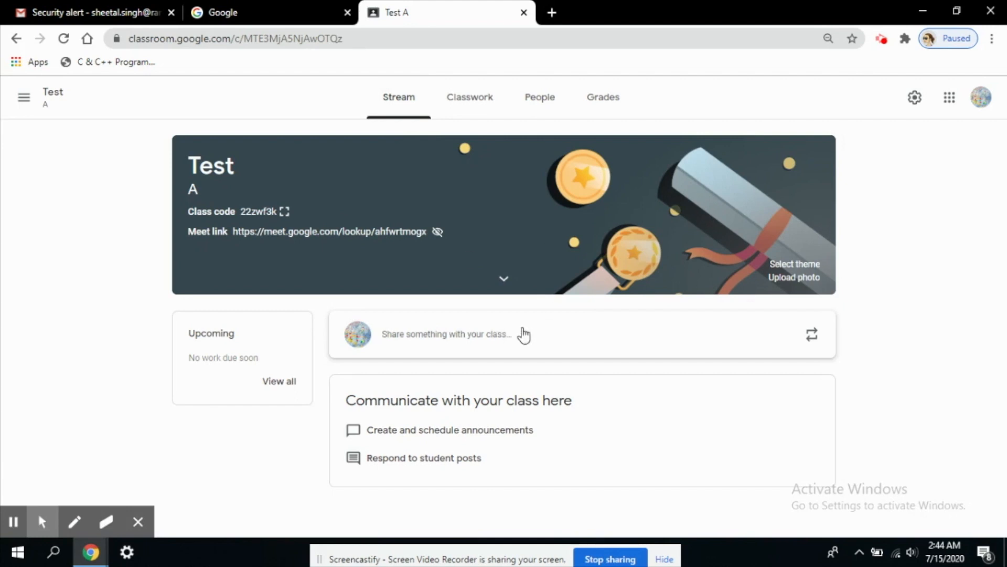
pyautogui.moveTo(412, 258)
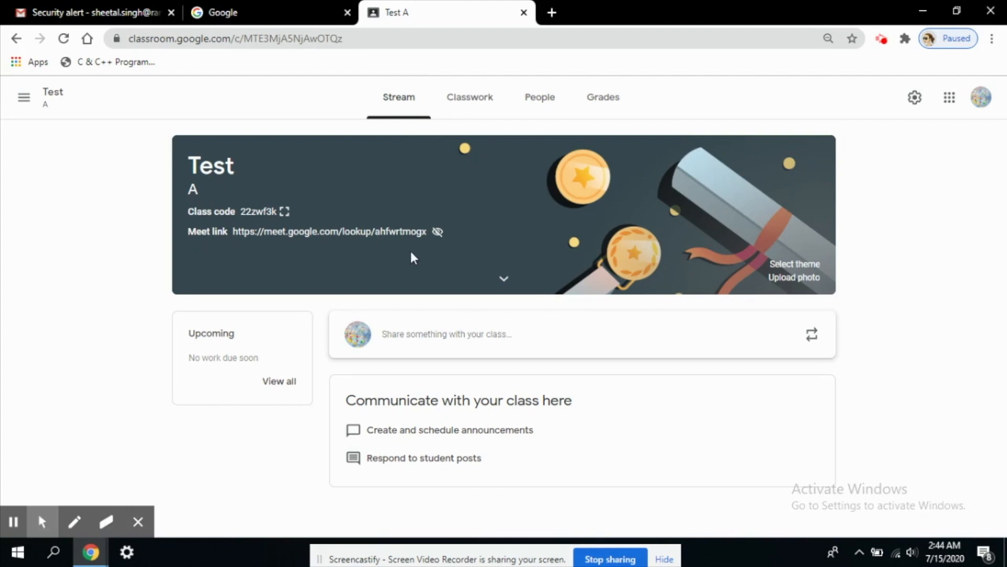